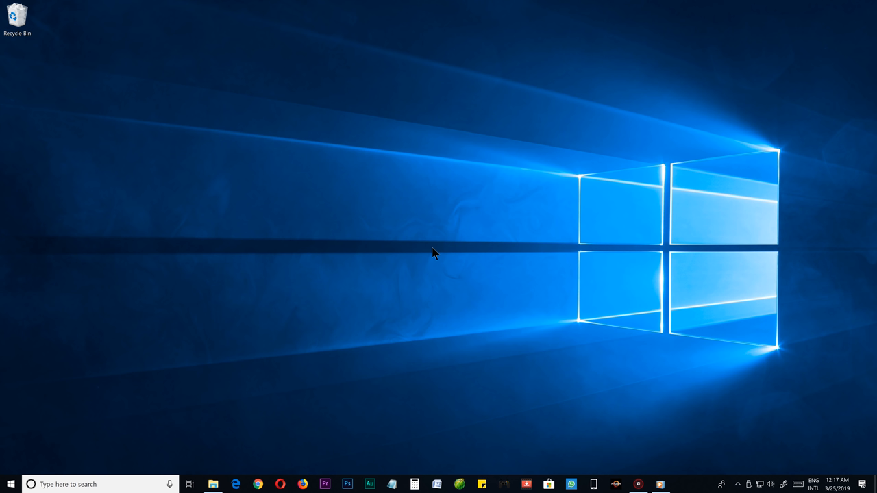
Go to Settings > System > Storage and choose 'Free up space now'
click(10, 483)
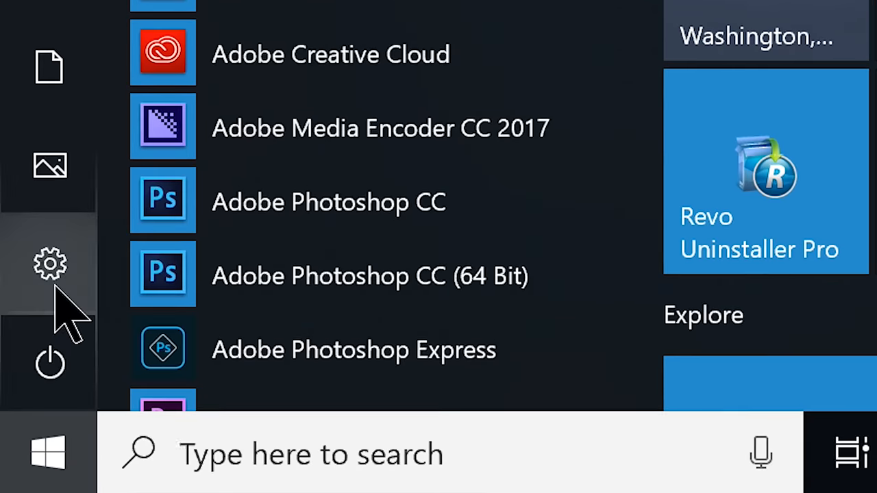
click(50, 264)
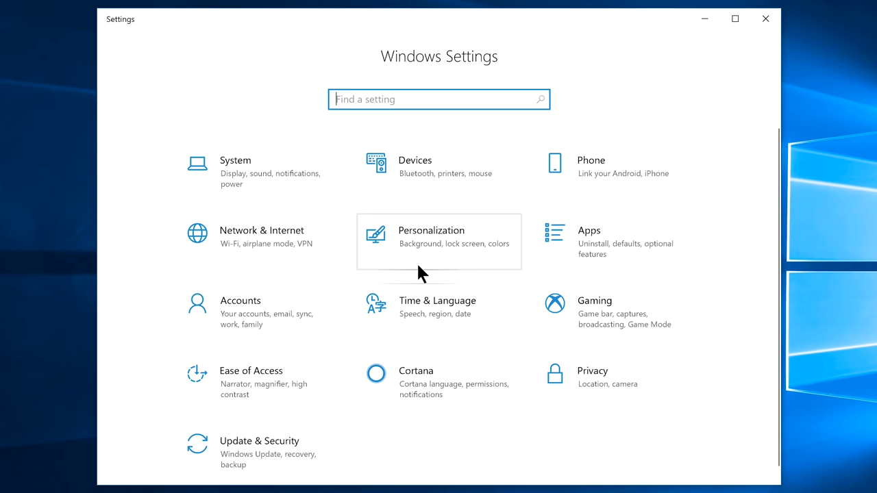
mouse_move(273, 188)
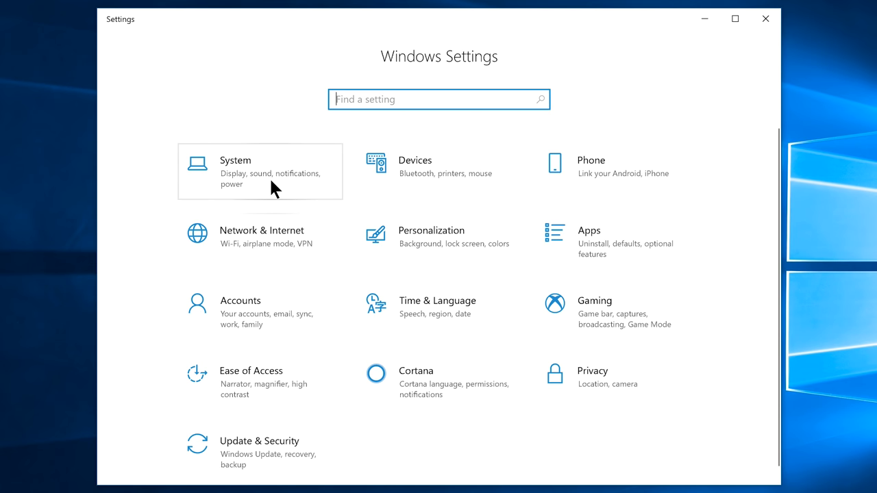
click(235, 171)
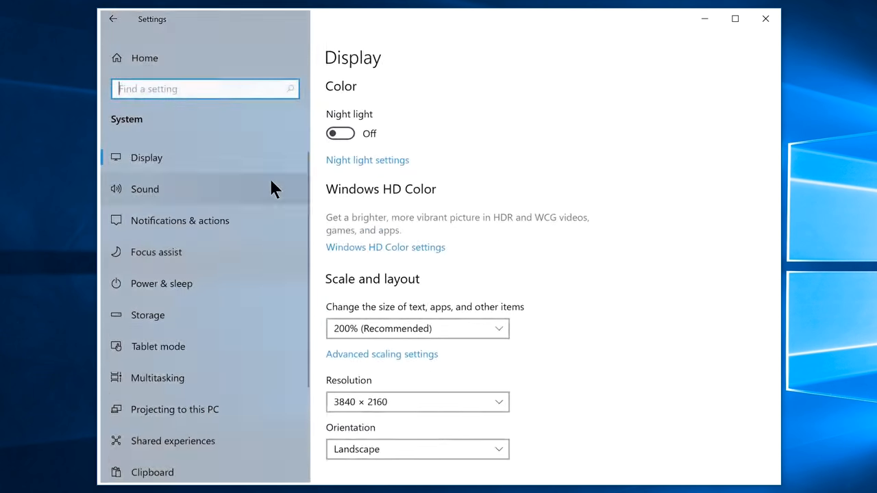
click(144, 315)
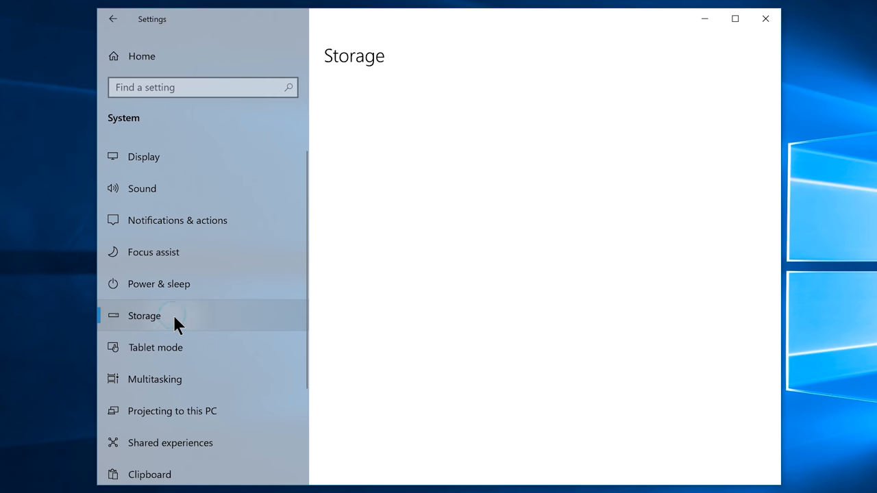
click(144, 316)
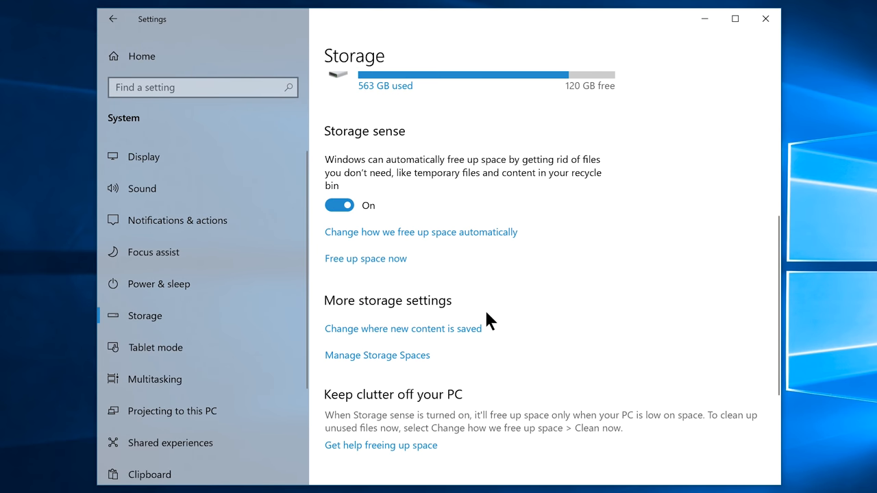
click(365, 258)
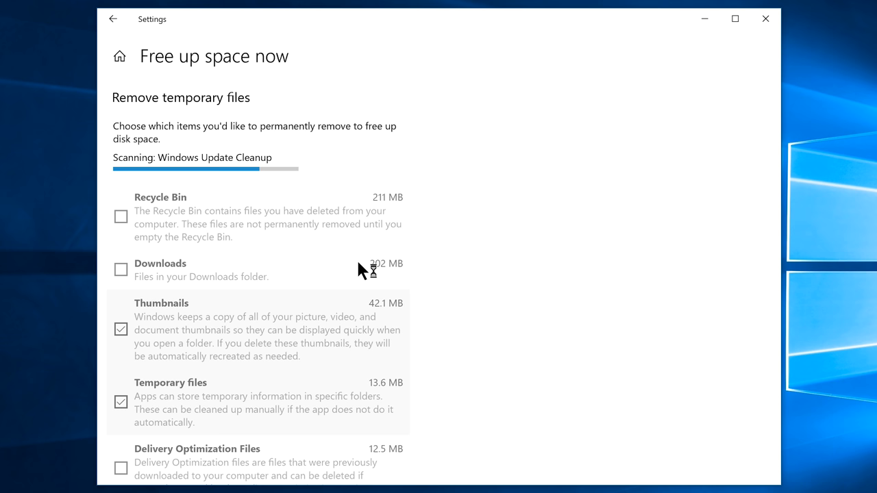
mouse_move(362, 270)
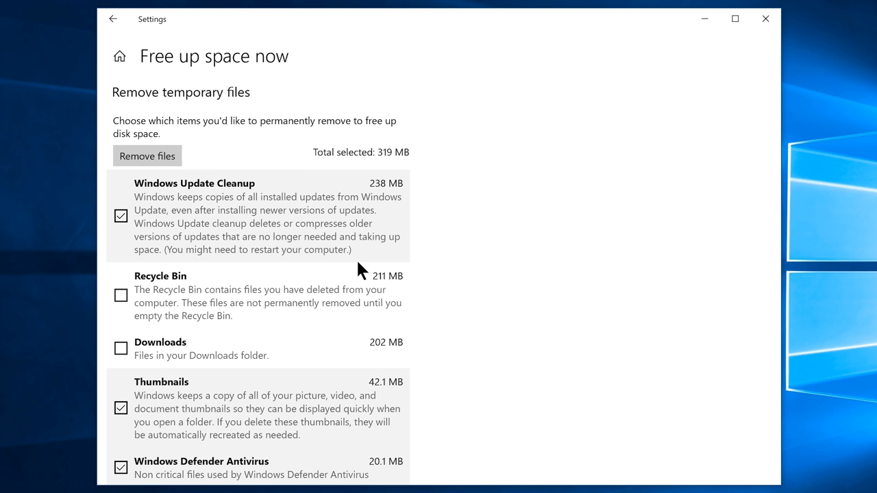
Check Recycle Bin and the remaining temporary-file categories, 745 MB selected
click(121, 295)
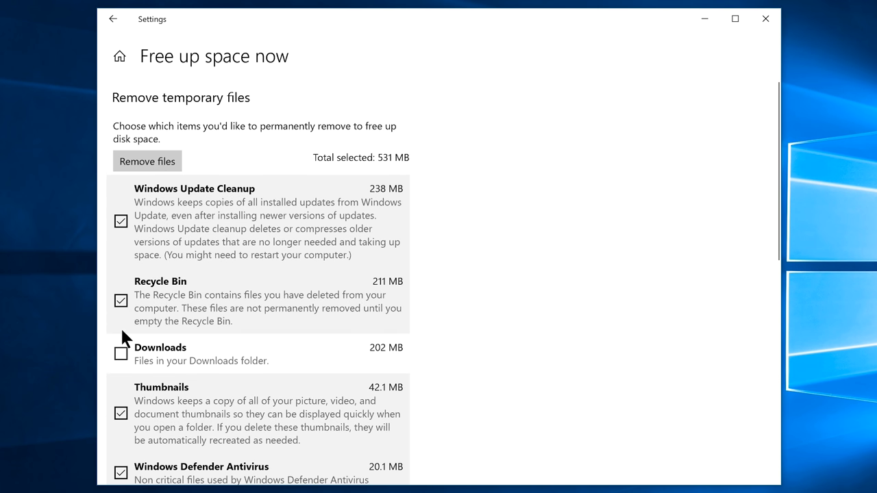
scroll(down, 3)
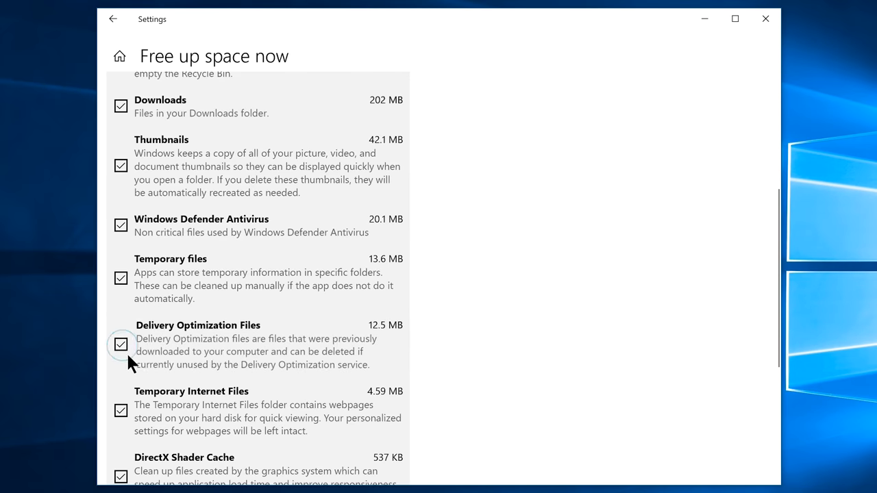
scroll(down, 3)
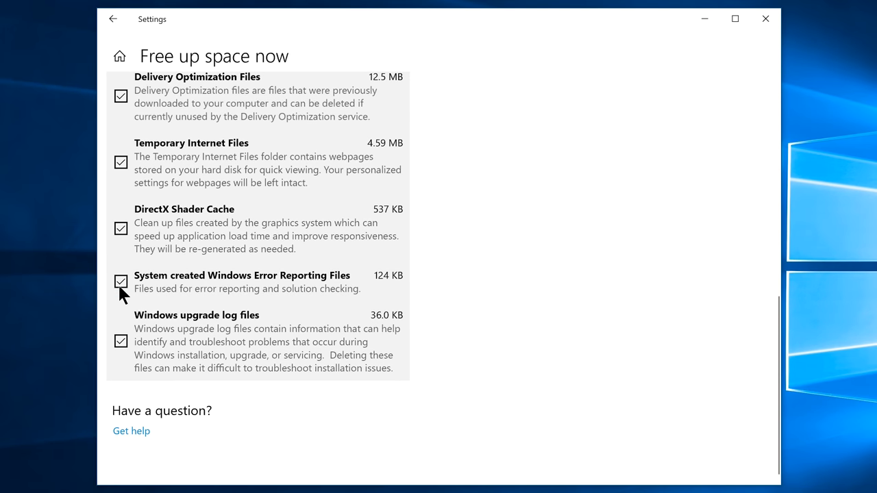
scroll(up, 3)
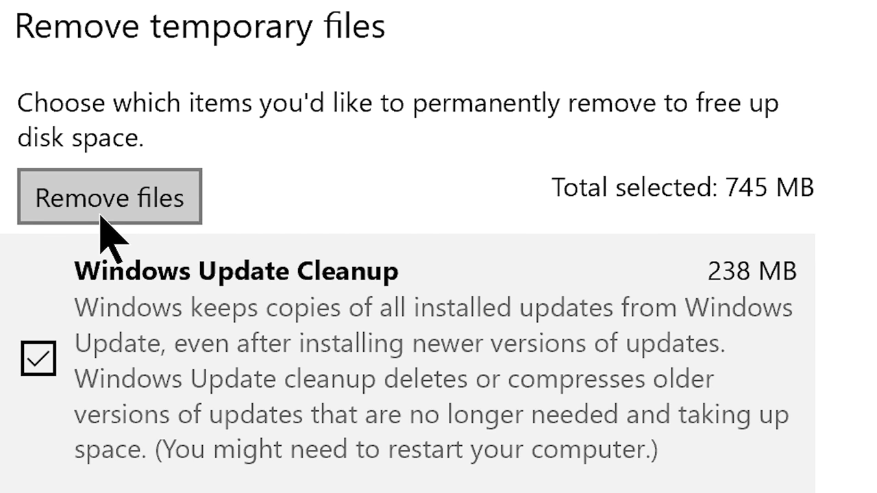
Remove the 745 MB of selected temporary files
click(109, 197)
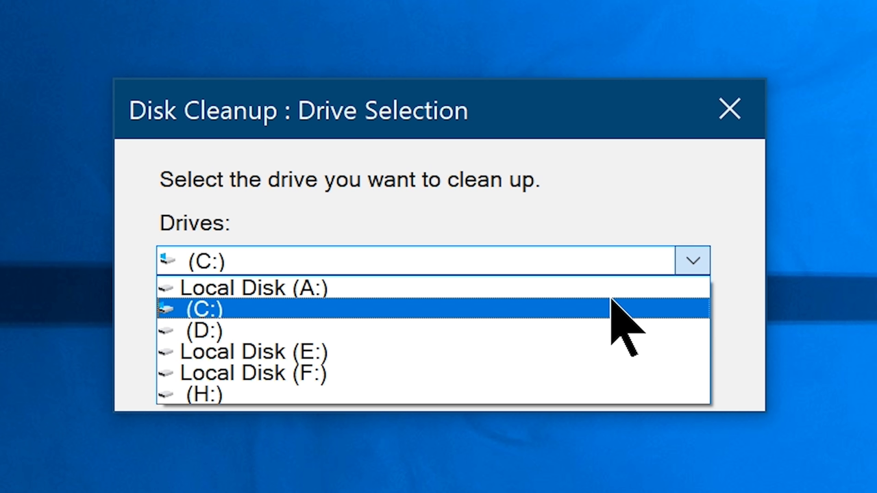
Scan drive C: in Disk Cleanup and permanently delete all checked categories (13.4 MB)
click(202, 309)
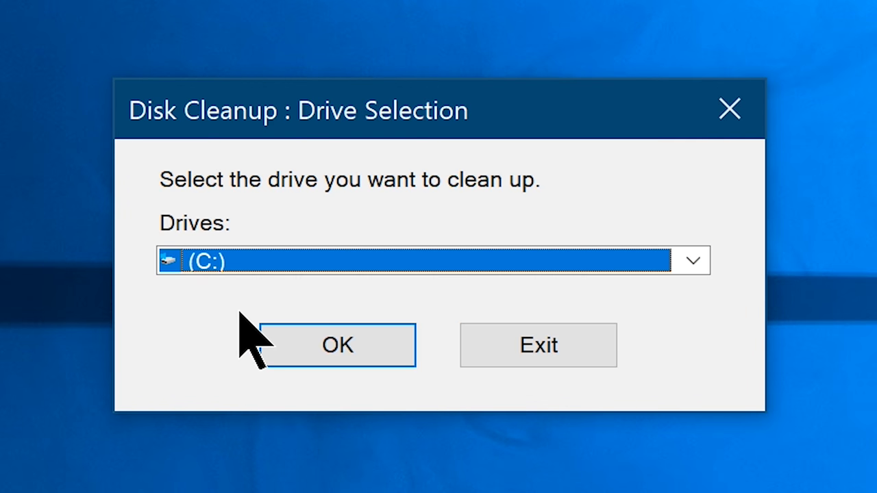
click(337, 344)
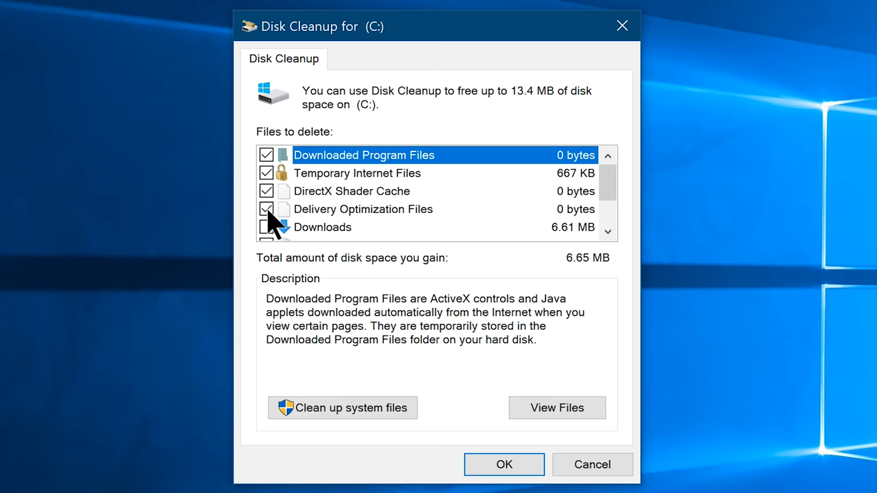
scroll(down, 3)
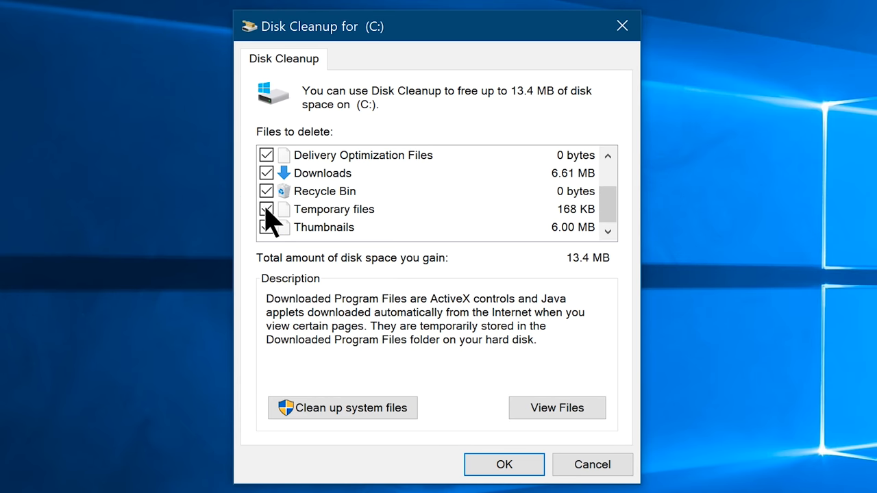
click(503, 464)
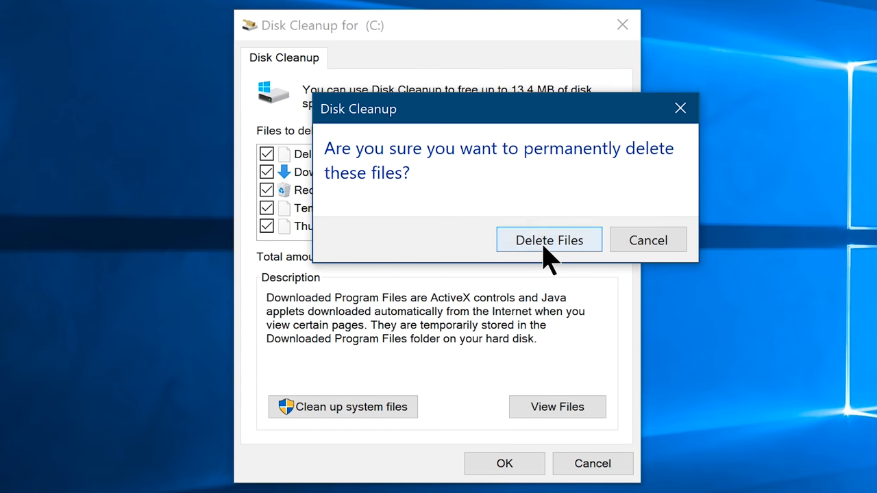
click(548, 240)
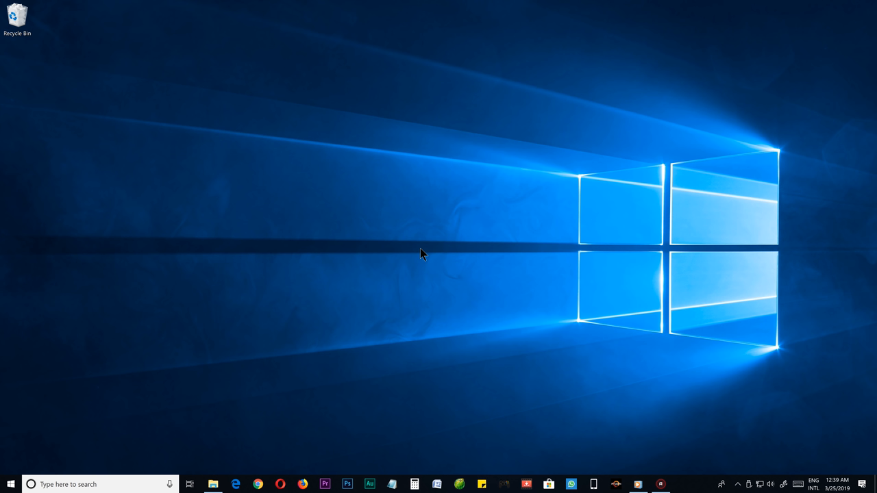
Open the desktop's right-click menu listing Refresh, TreeSize Free and Personalize
click(213, 484)
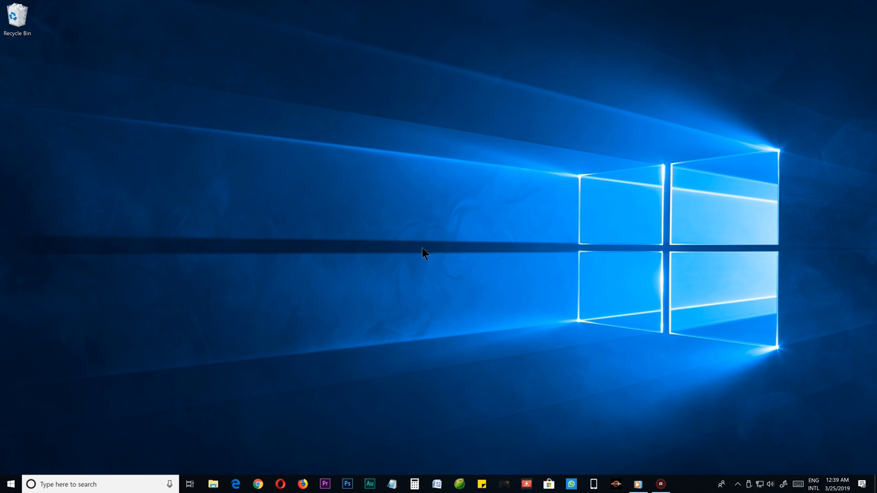
click(683, 484)
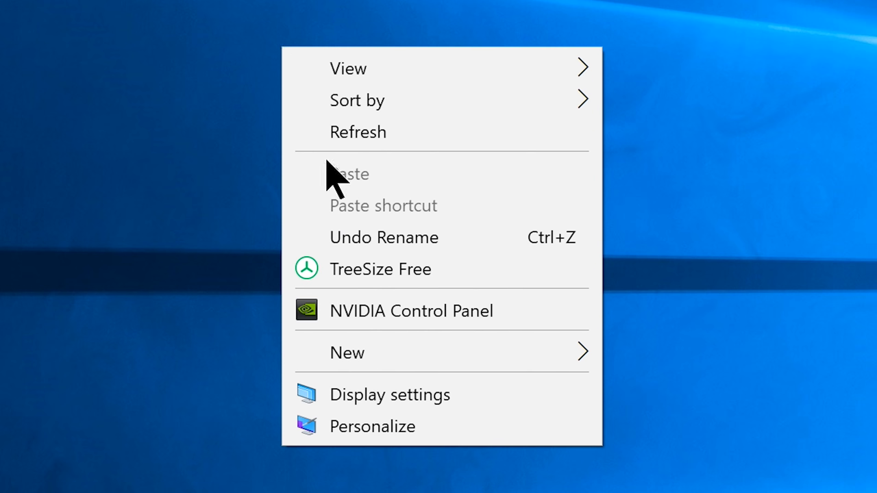
Launch TreeSize Free and restart it with administrator rights
click(380, 268)
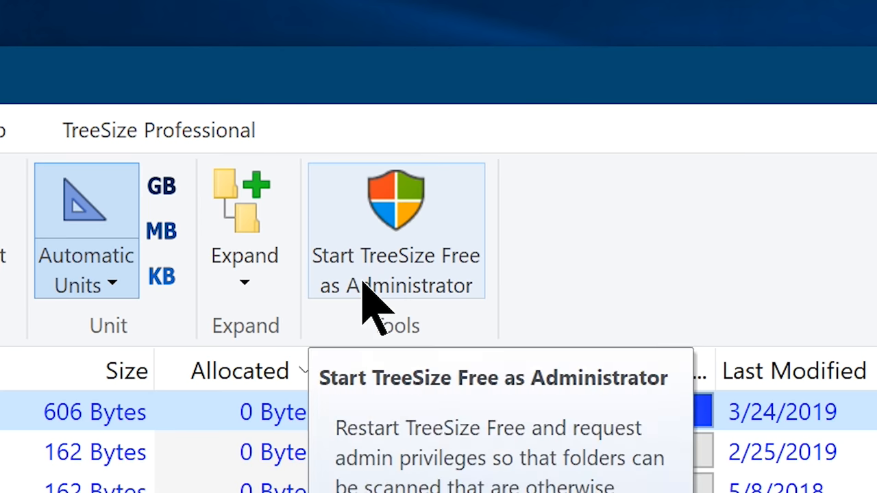
click(396, 270)
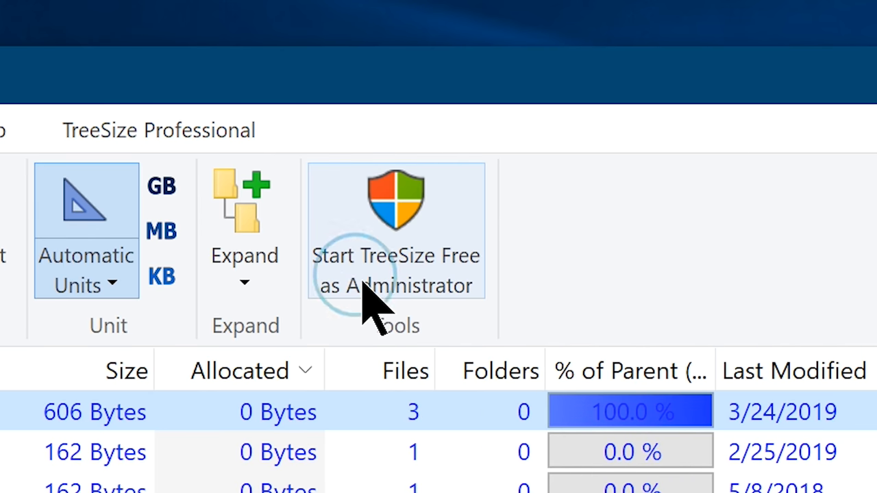
click(395, 267)
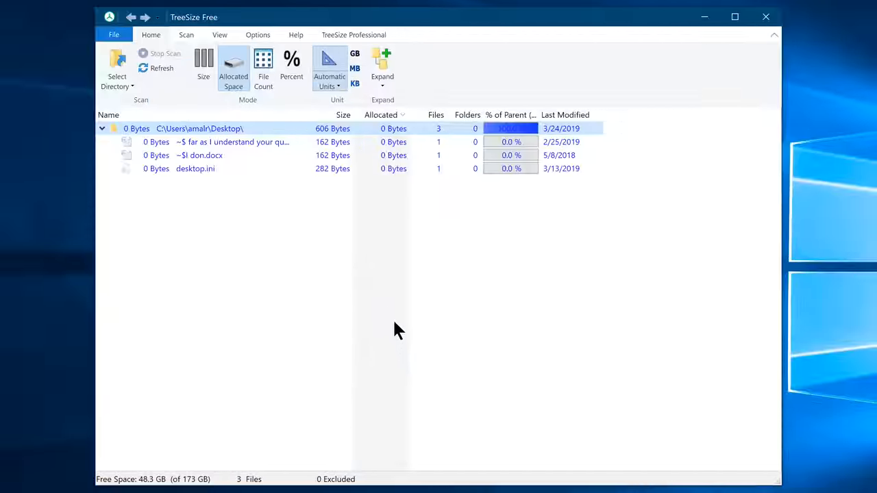
mouse_move(421, 250)
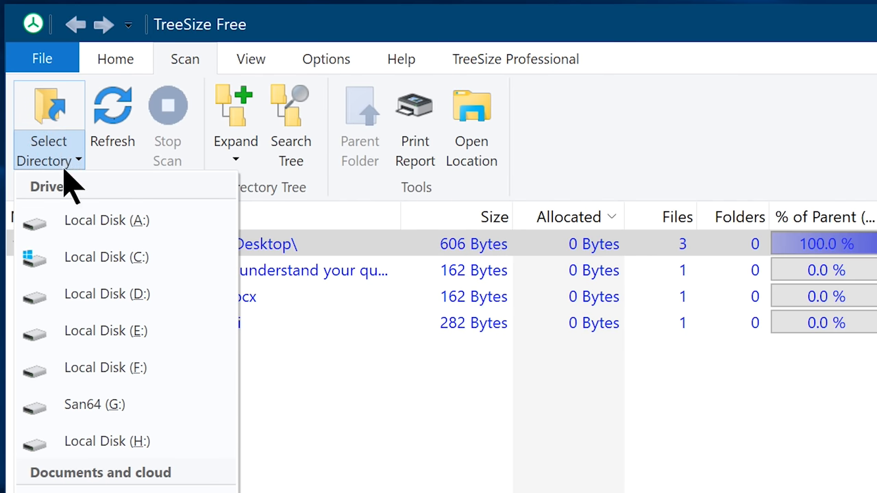
Scan drive A: and delete the 34.9 GB John Wick Chapter 2 folder under Blu-ray Disc
click(106, 220)
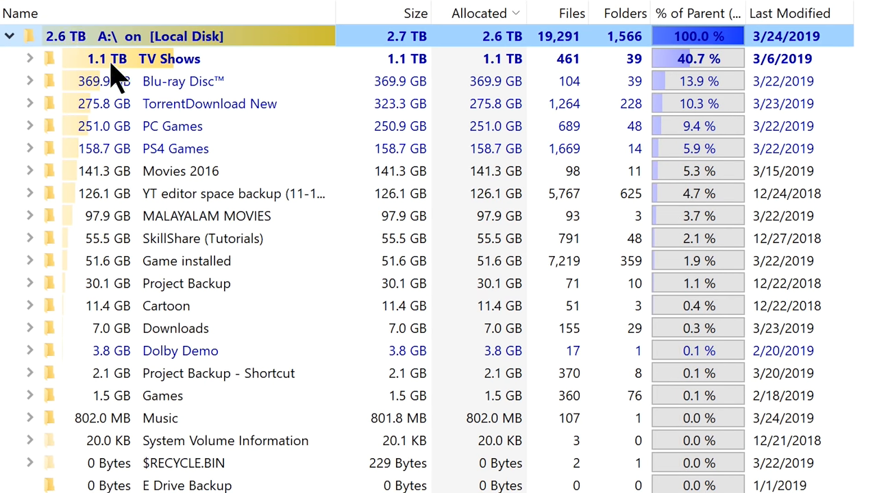
click(29, 81)
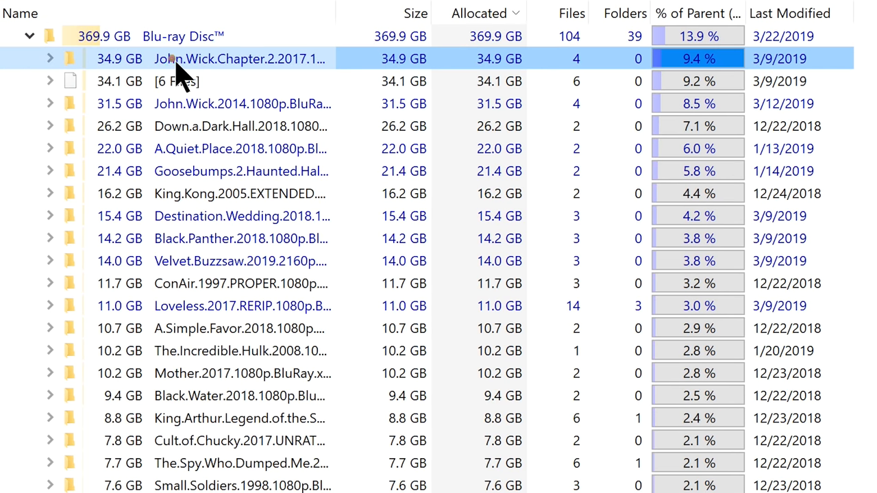
right_click(239, 59)
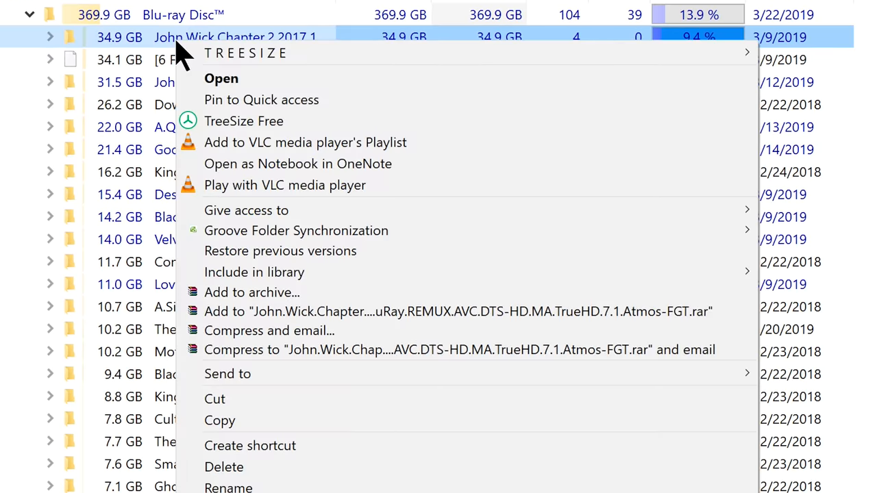
click(244, 122)
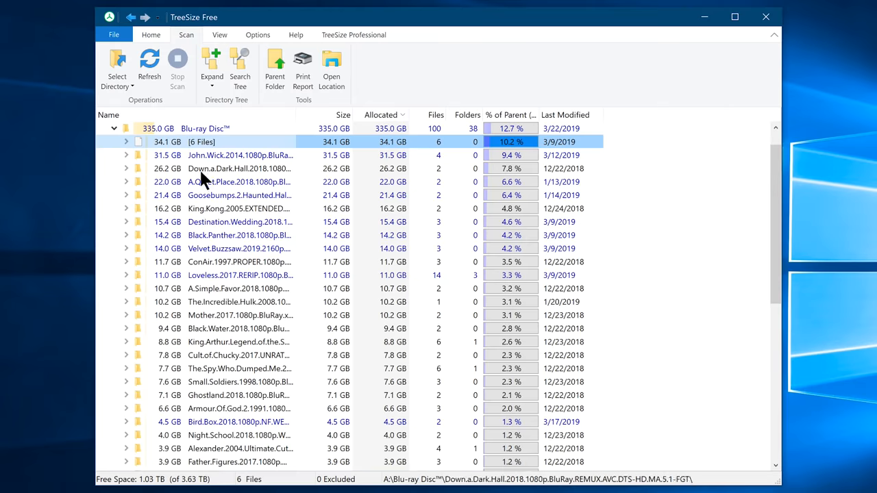
scroll(down, 3)
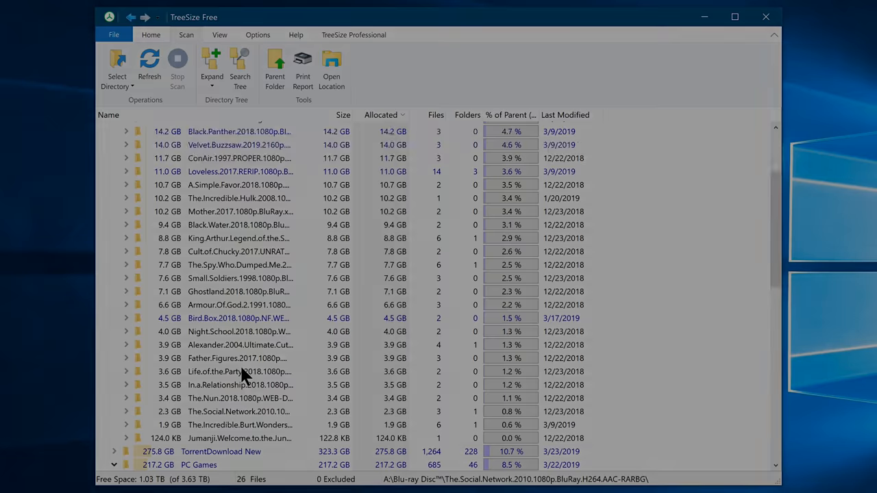
Close TreeSize Free and open the Start menu
click(765, 17)
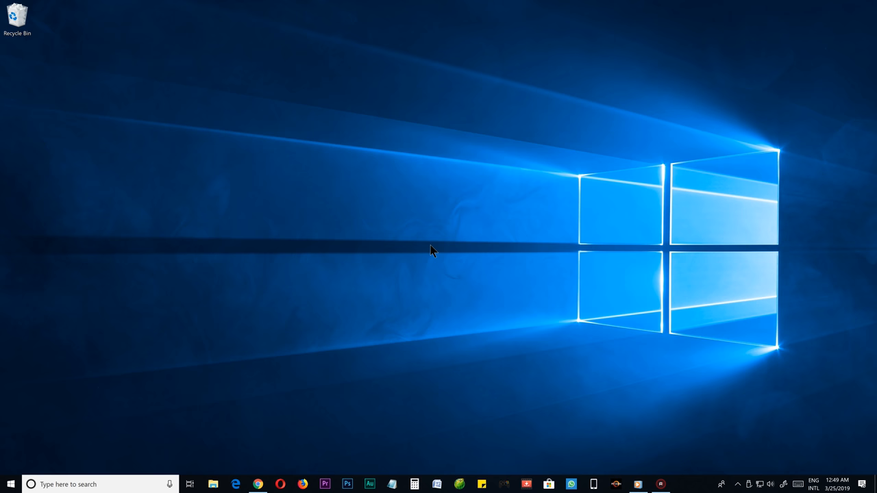
click(11, 485)
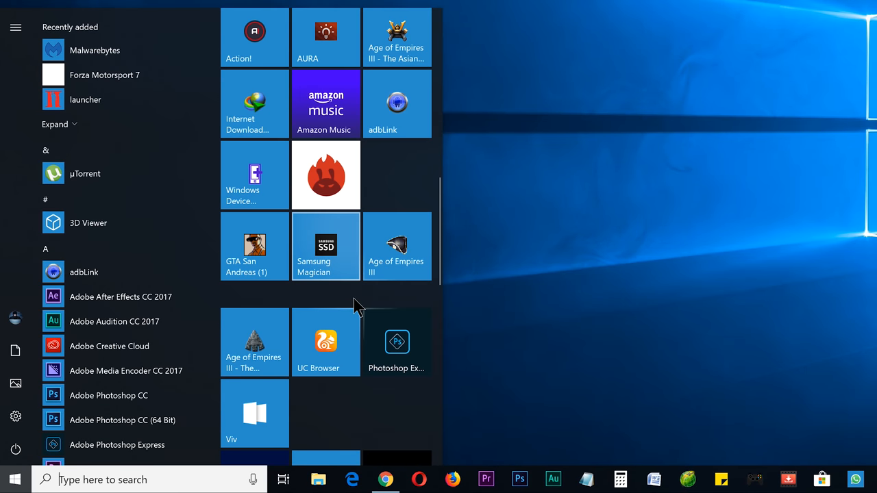
scroll(up, 3)
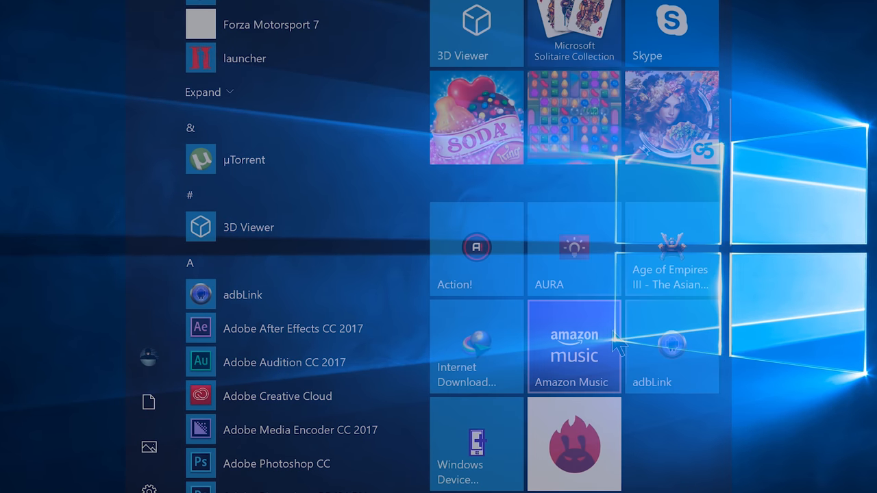
scroll(up, 3)
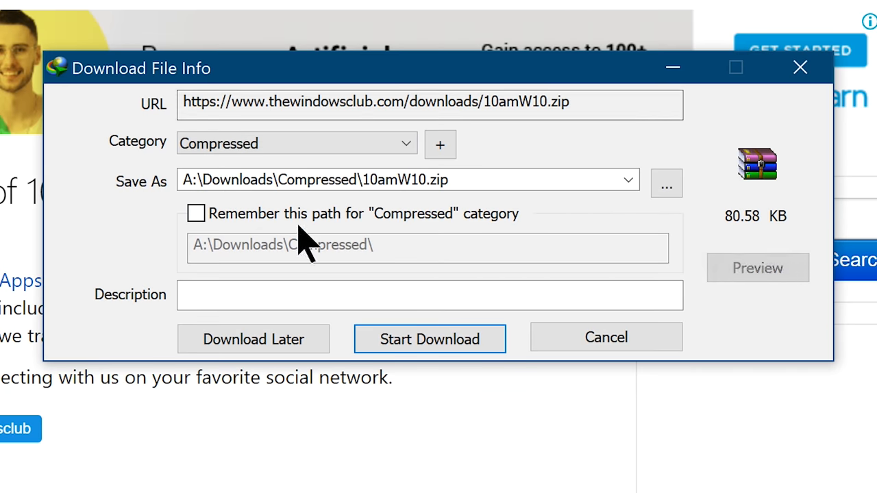
Download 10amW10.zip and launch 10AppsManager from the extracted folder
click(429, 338)
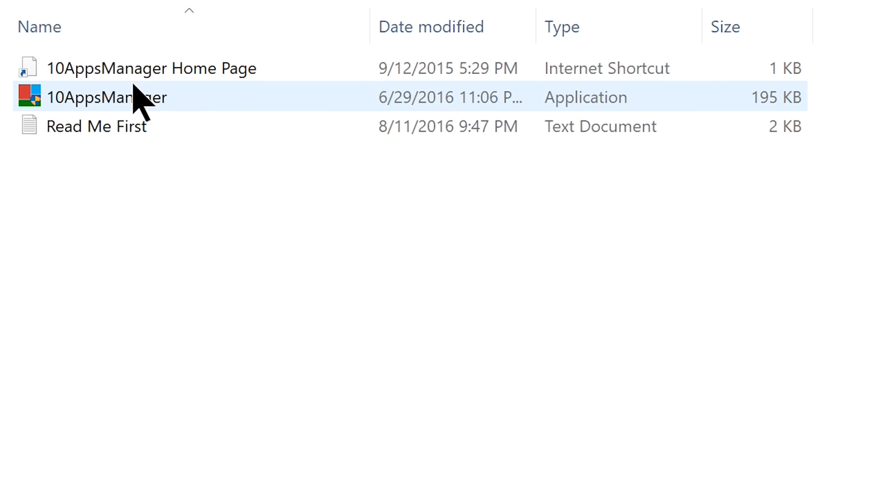
double_click(107, 97)
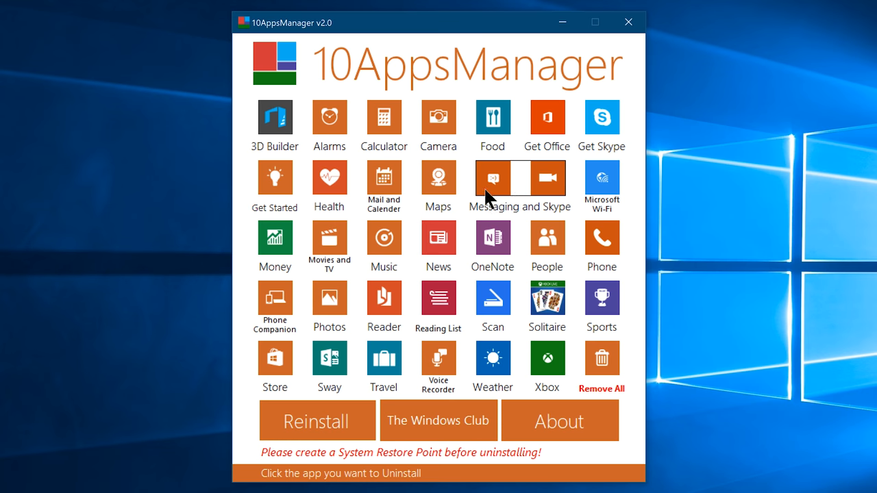
mouse_move(438, 357)
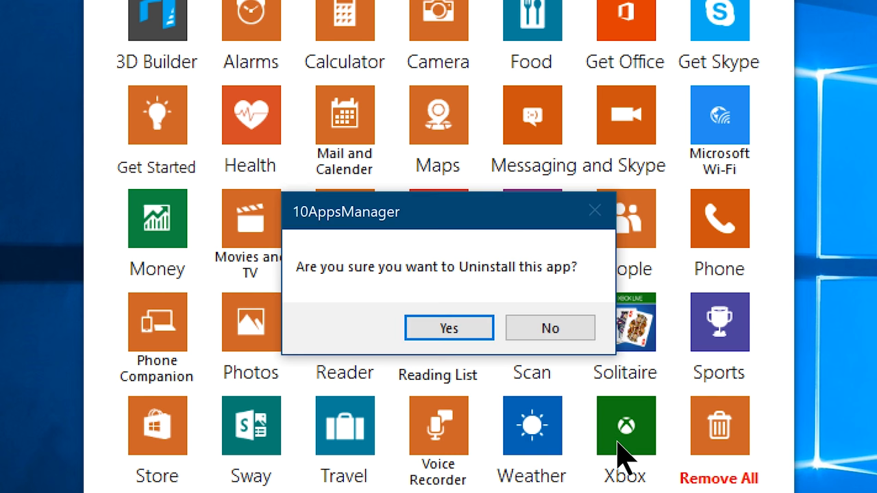
mouse_move(620, 448)
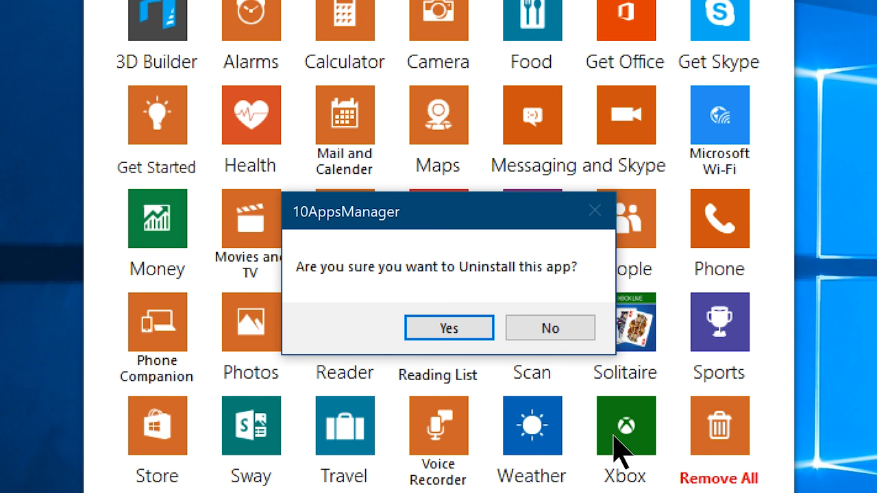
Confirm uninstalling the chosen built-in app and dismiss the success message
click(449, 327)
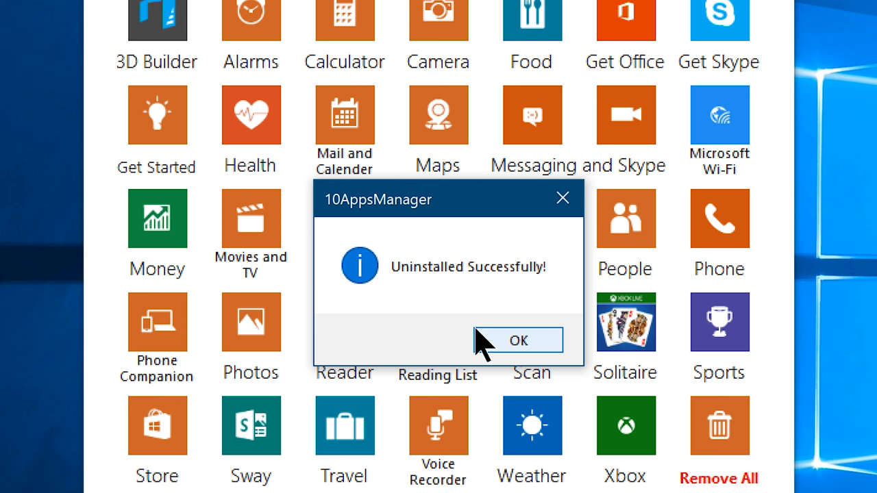
click(519, 340)
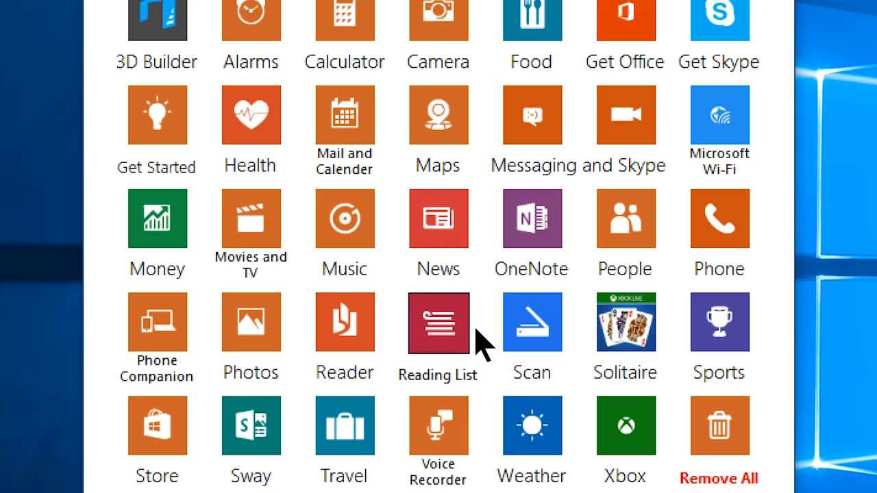
scroll(down, 3)
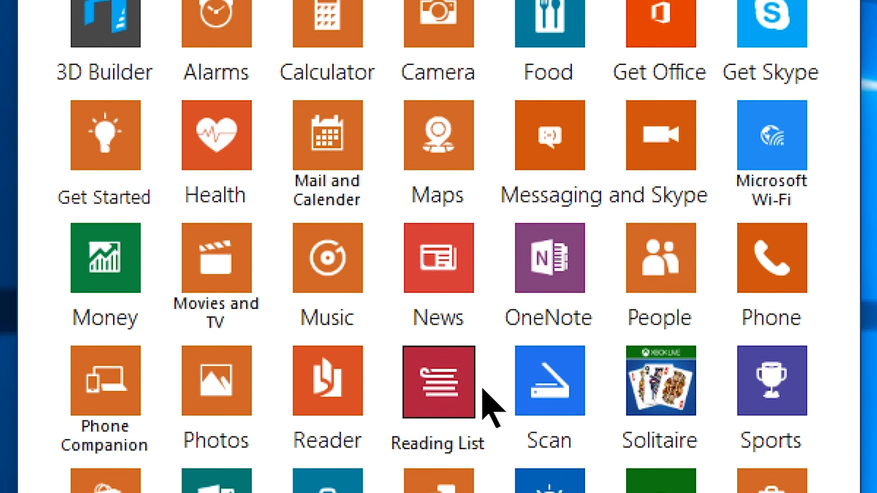
key(Escape)
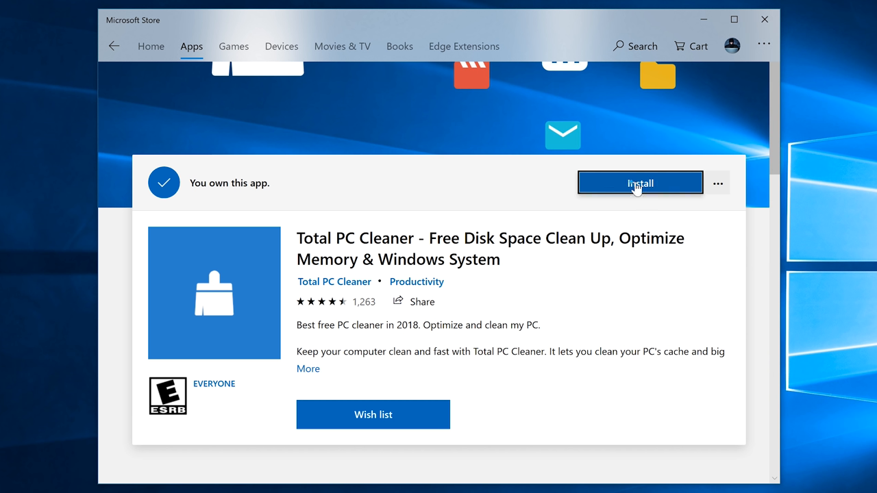
Start installing Total PC Cleaner from its Microsoft Store page
click(639, 183)
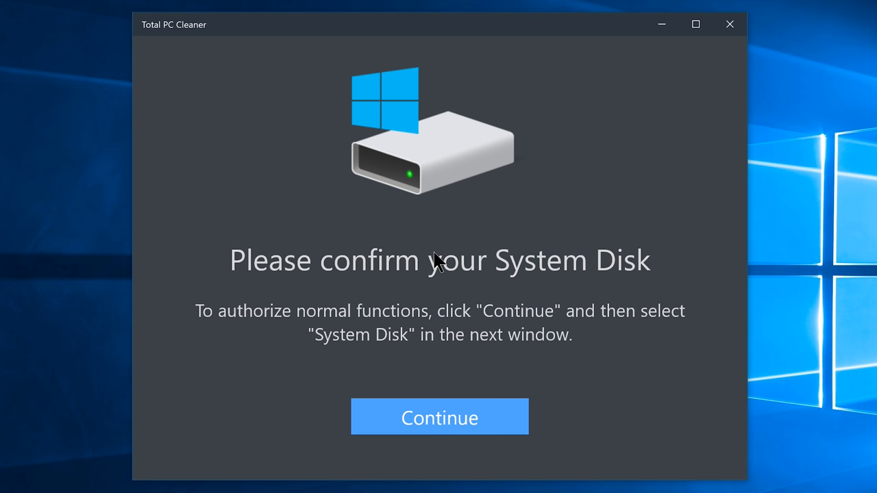
Grant system disk access, scan, and clean 1.88 GB of caches plus Downloads
click(439, 416)
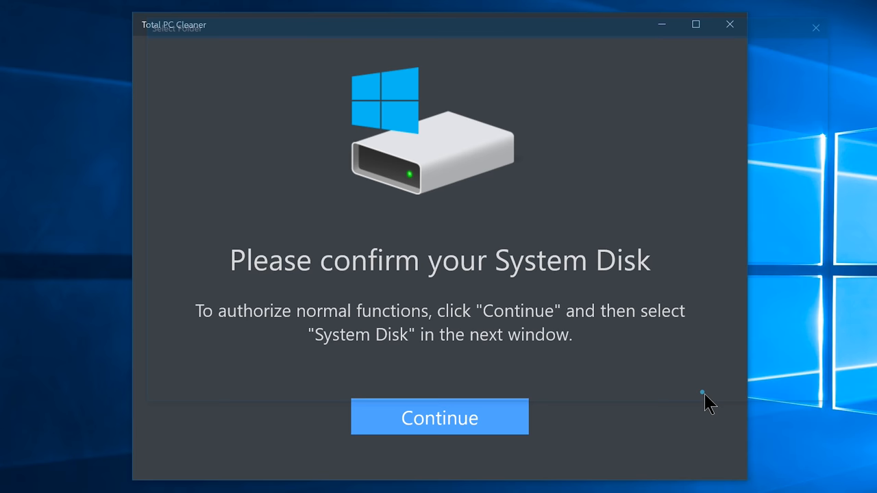
click(439, 416)
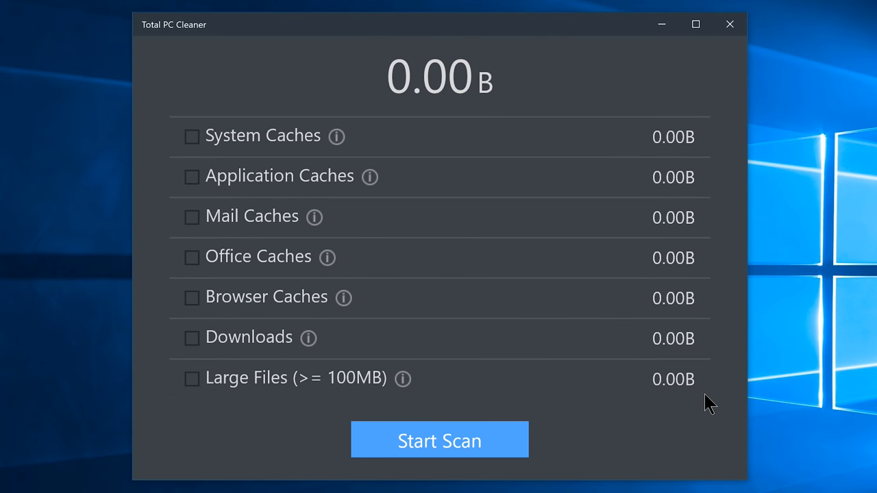
mouse_move(432, 251)
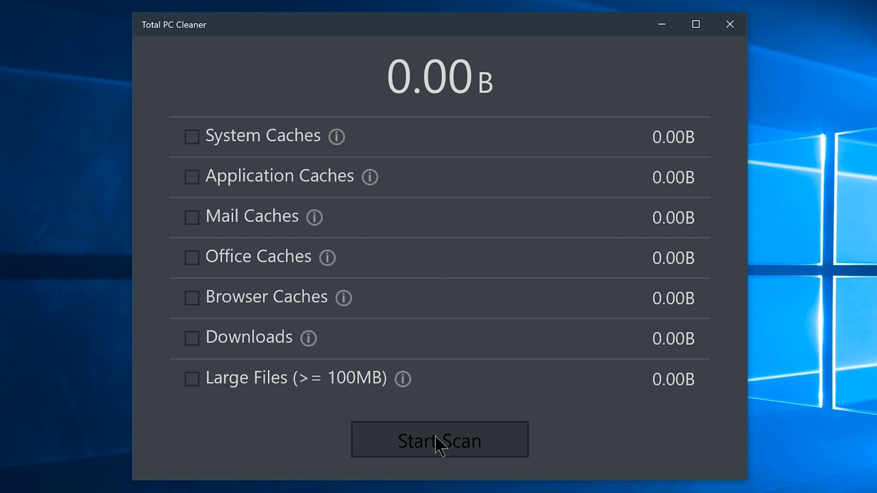
click(439, 439)
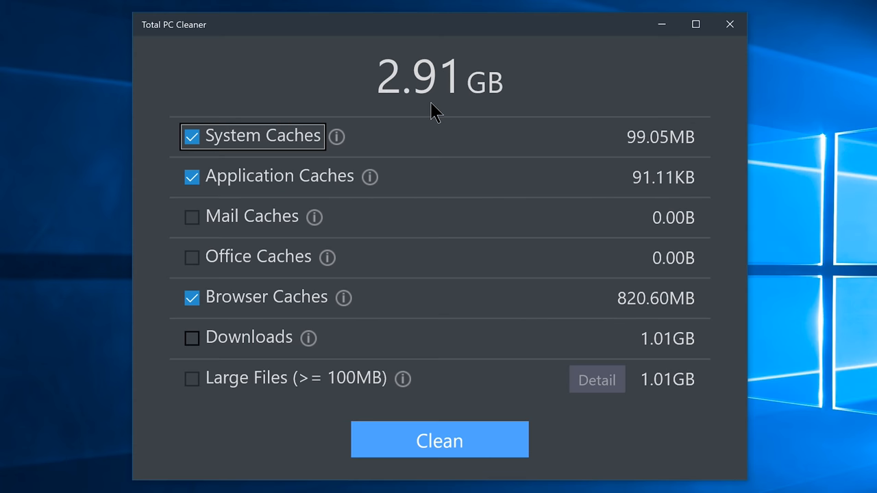
click(191, 338)
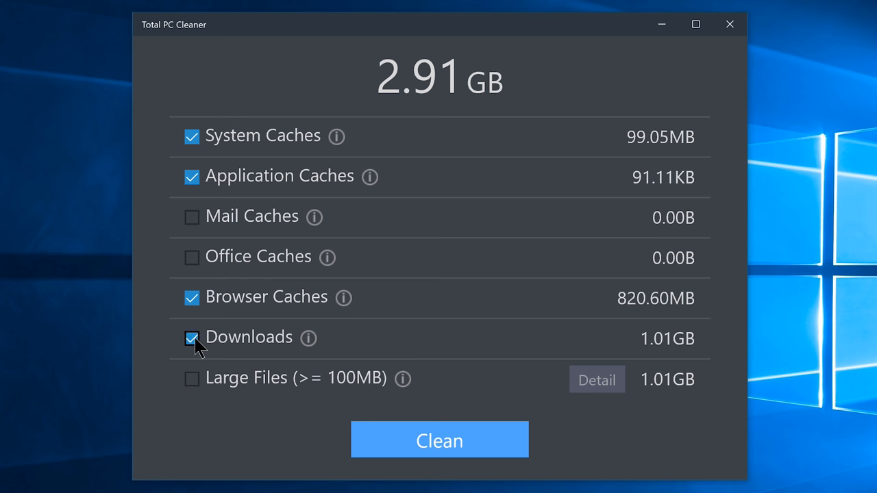
click(439, 440)
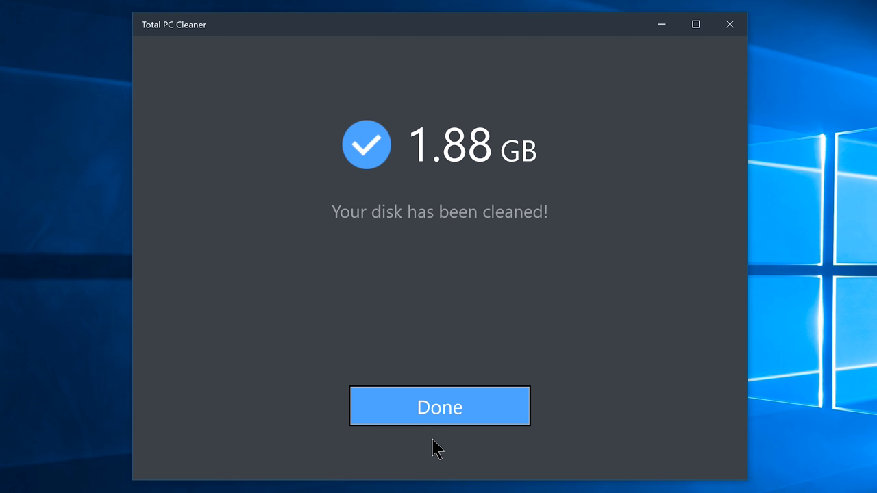
click(439, 406)
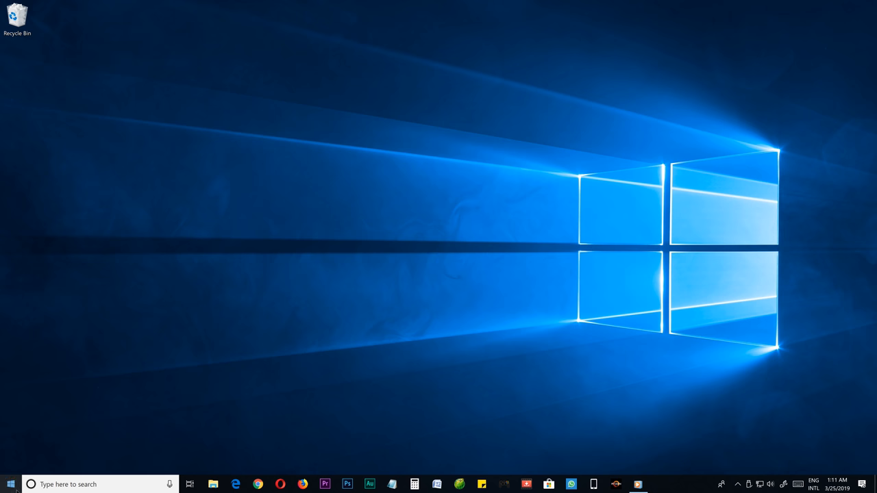
Open the Start menu showing recently added apps like Malwarebytes and tiles
click(11, 484)
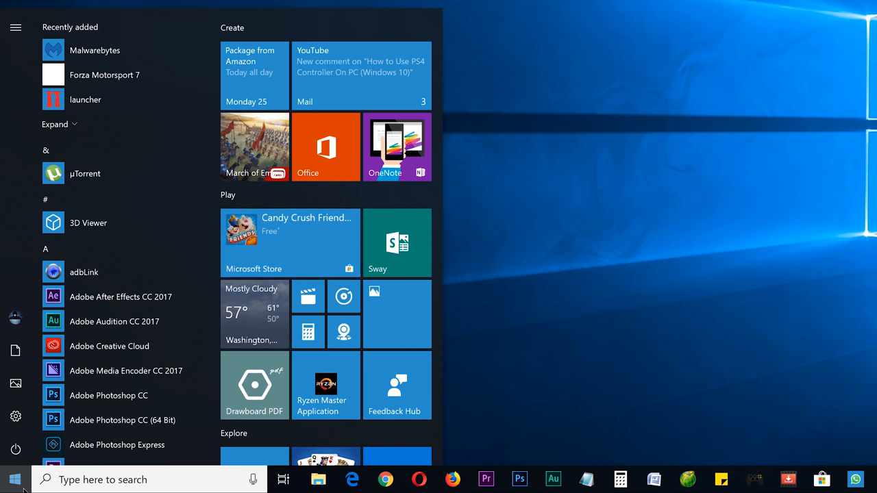
Open Windows Settings and browse the installed apps list
click(15, 416)
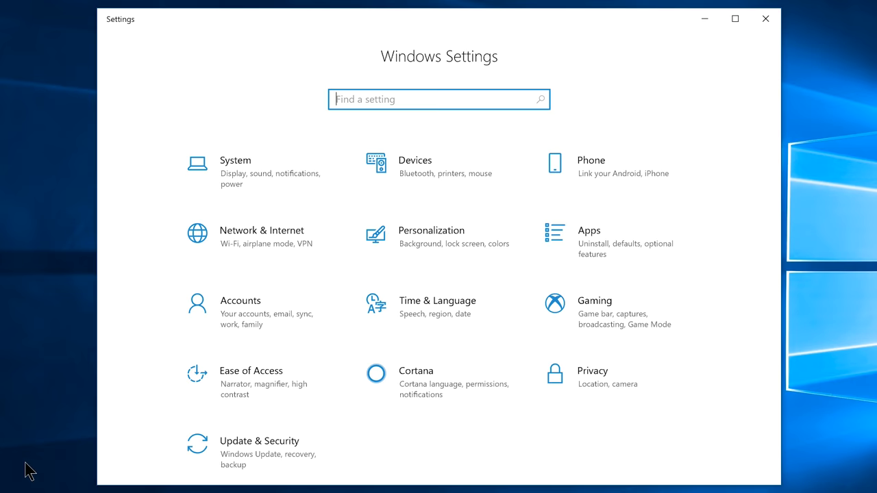
mouse_move(432, 281)
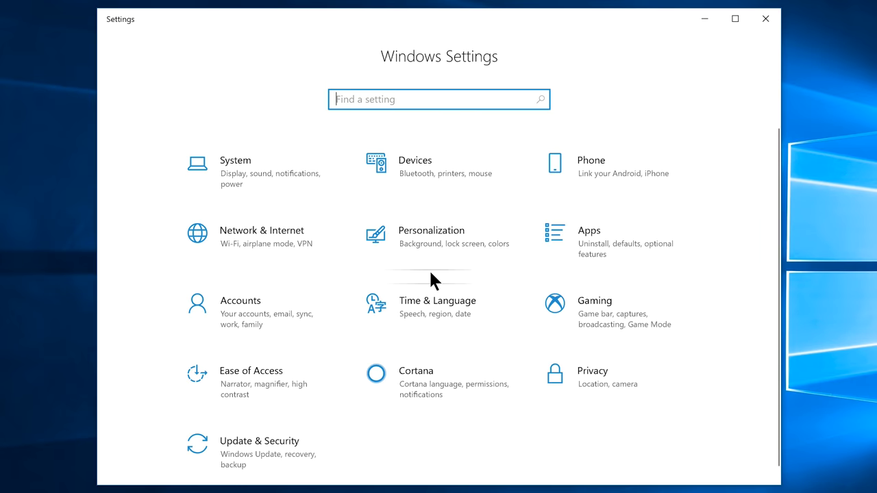
mouse_move(582, 247)
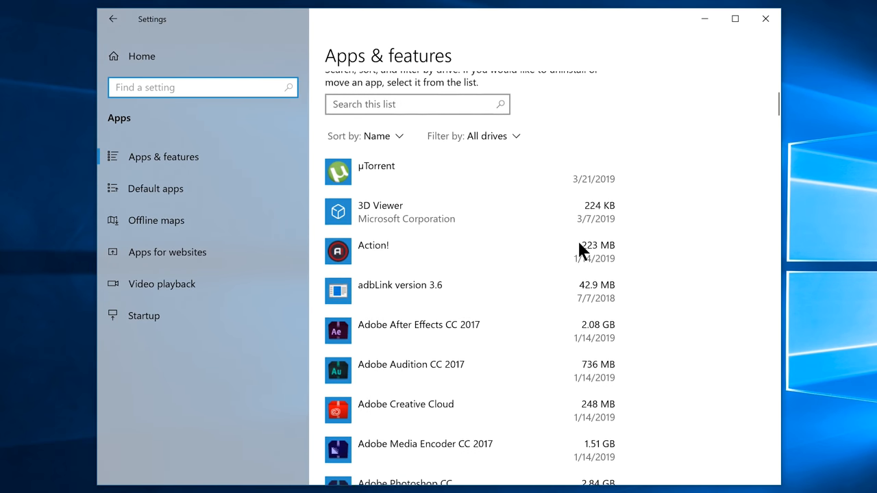
scroll(down, 3)
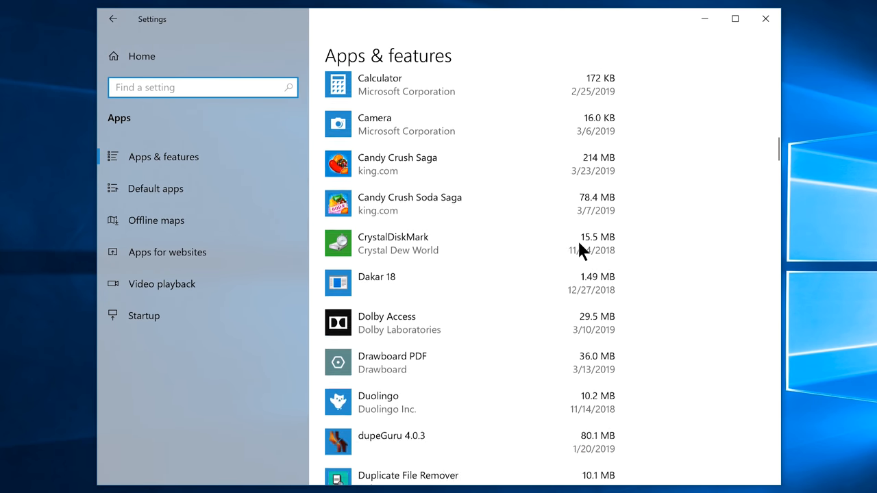
scroll(down, 3)
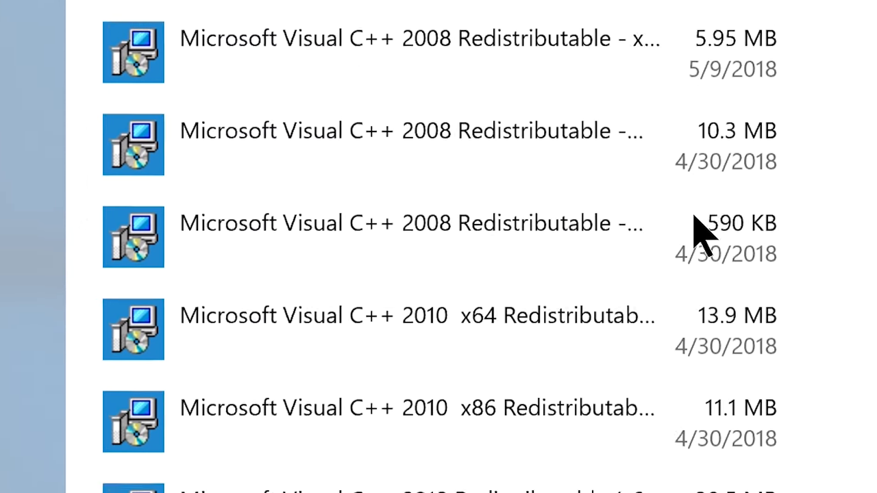
scroll(down, 3)
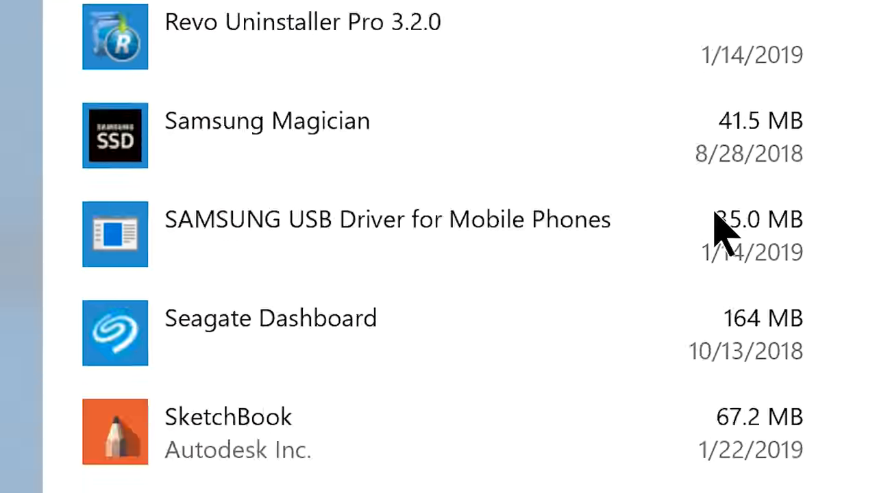
scroll(down, 3)
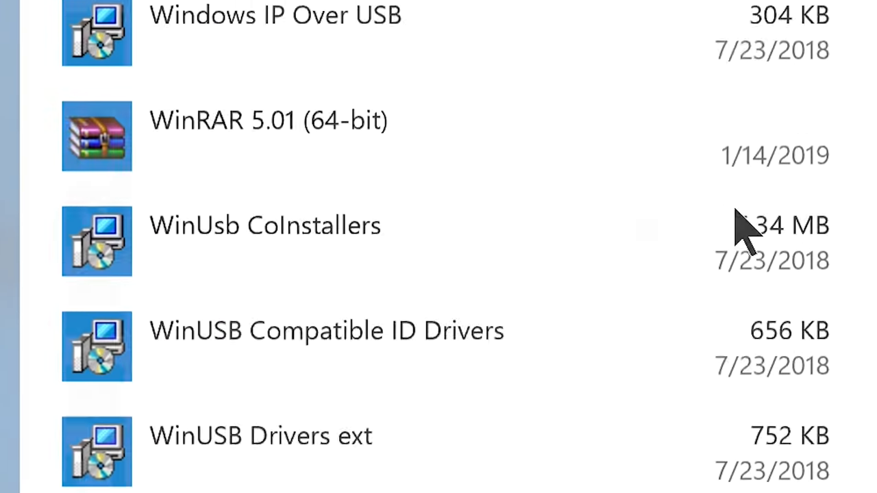
scroll(up, 3)
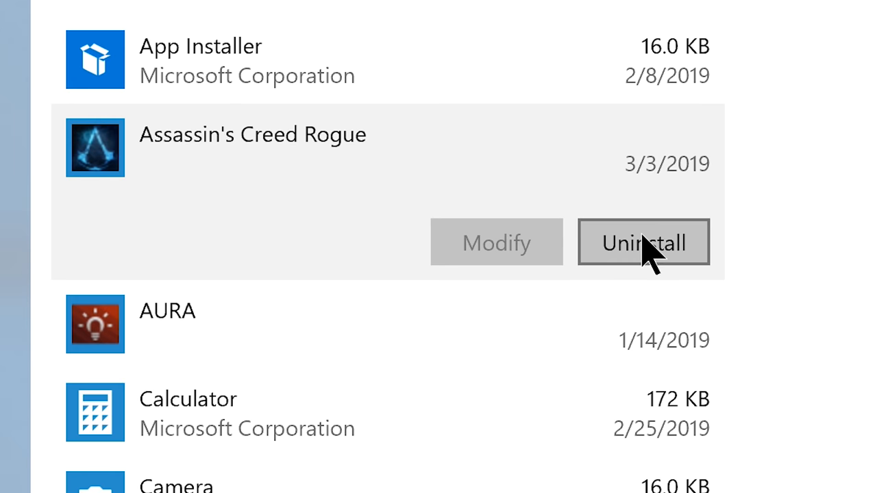
Uninstall Assassin's Creed Rogue, approve the permission prompt, and close Settings
click(643, 242)
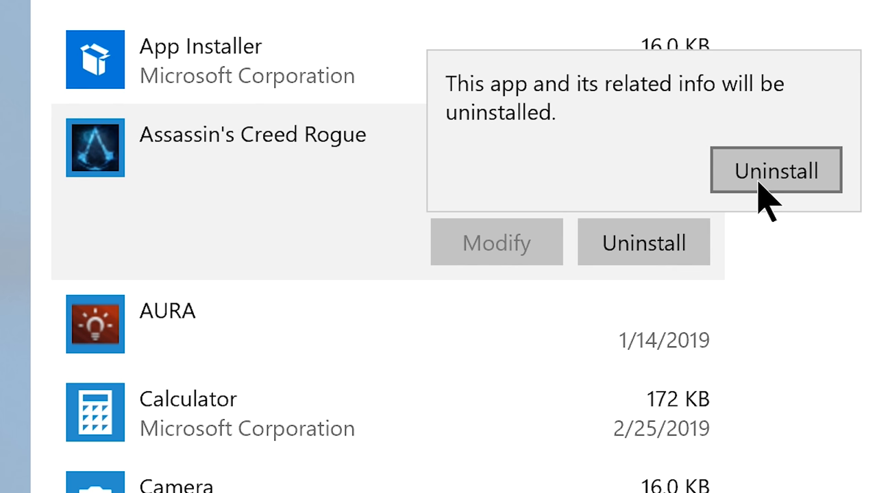
click(774, 170)
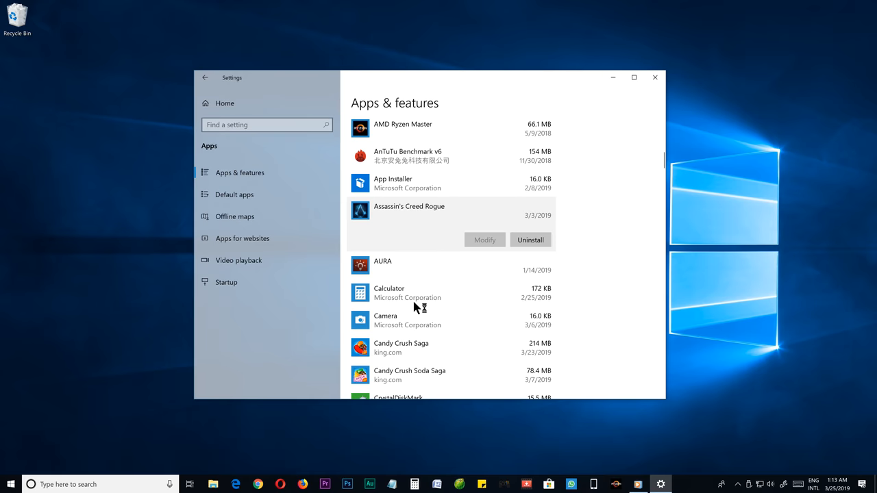
scroll(up, 3)
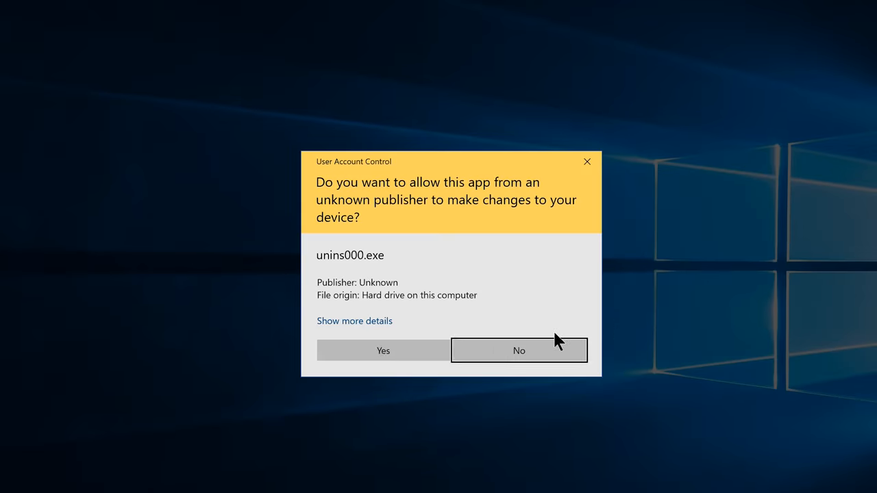
click(518, 350)
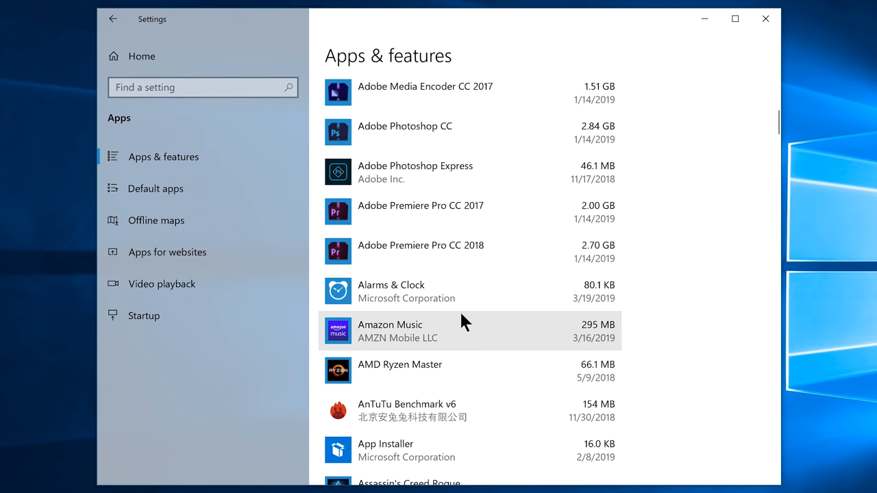
click(765, 19)
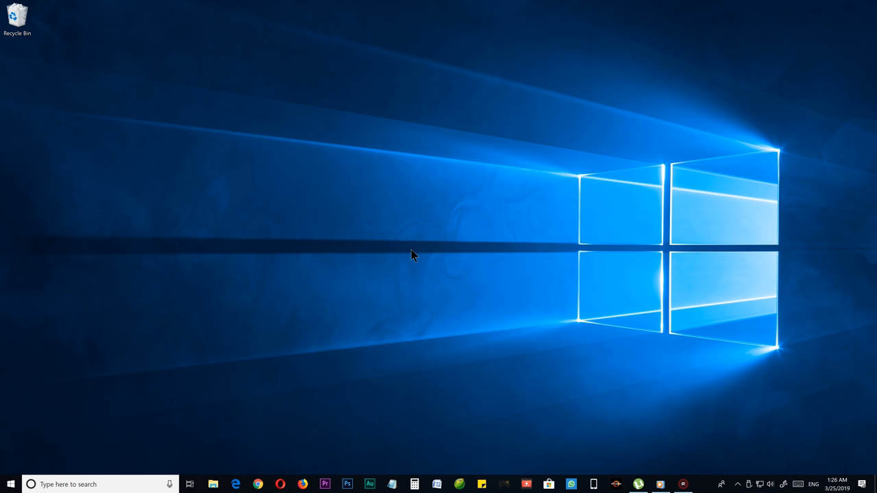
Launch dupeGuru, add Local Disk (F:) beside A:\, and start the duplicate scan
text(dupeguru)
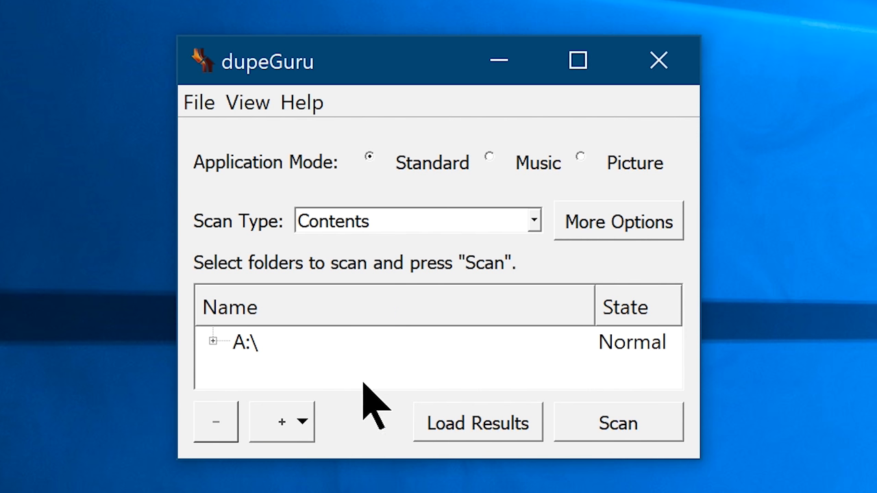
click(301, 422)
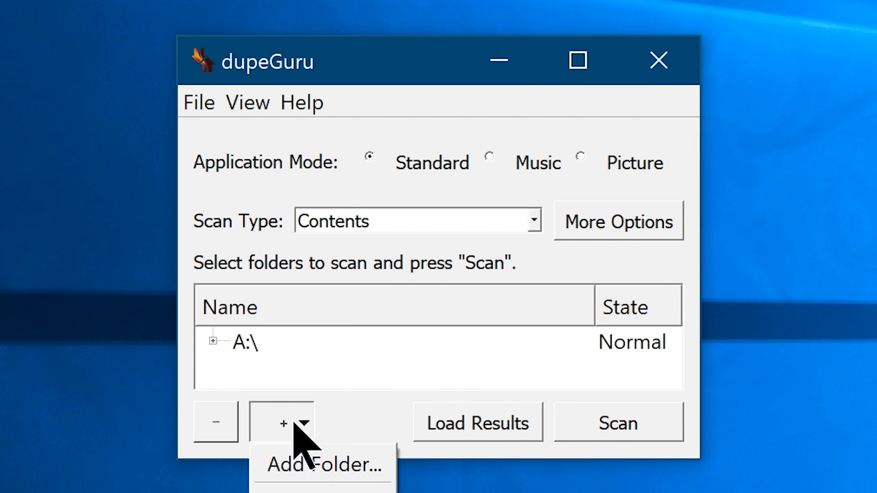
click(323, 465)
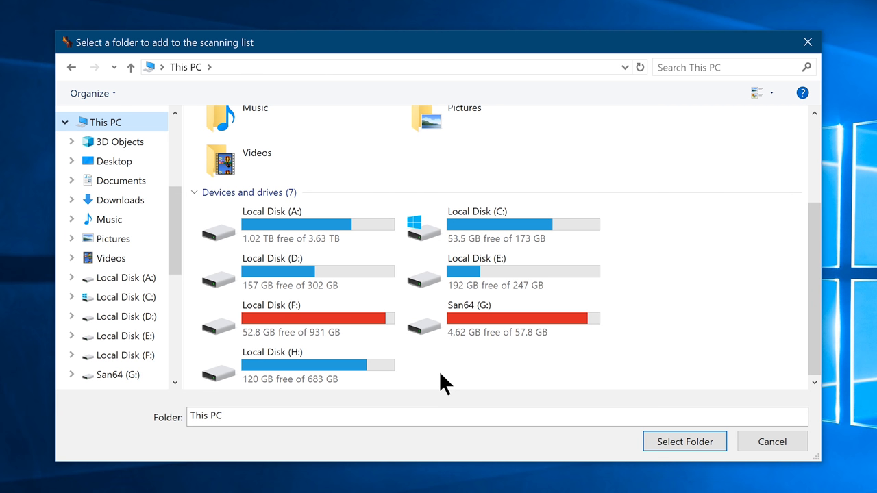
click(295, 318)
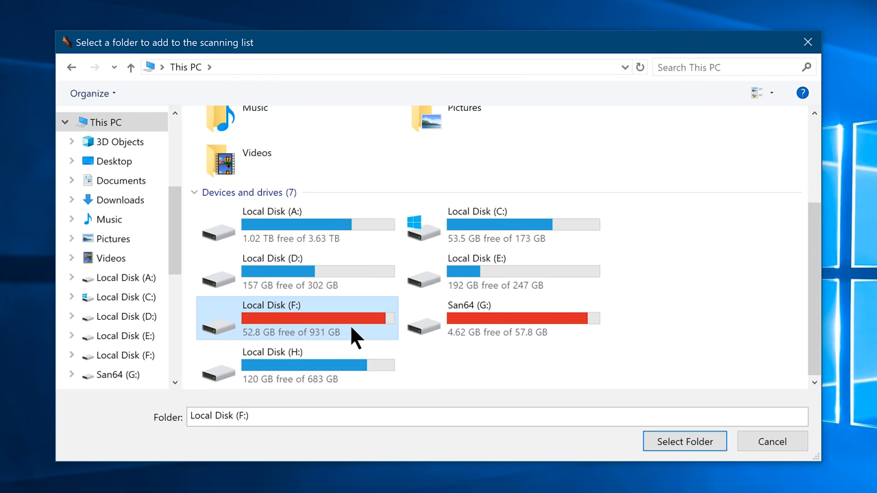
click(684, 441)
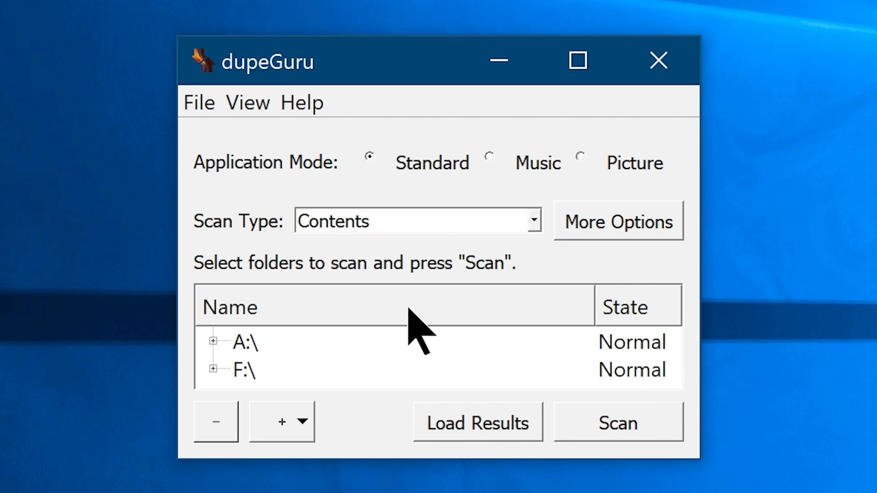
click(617, 422)
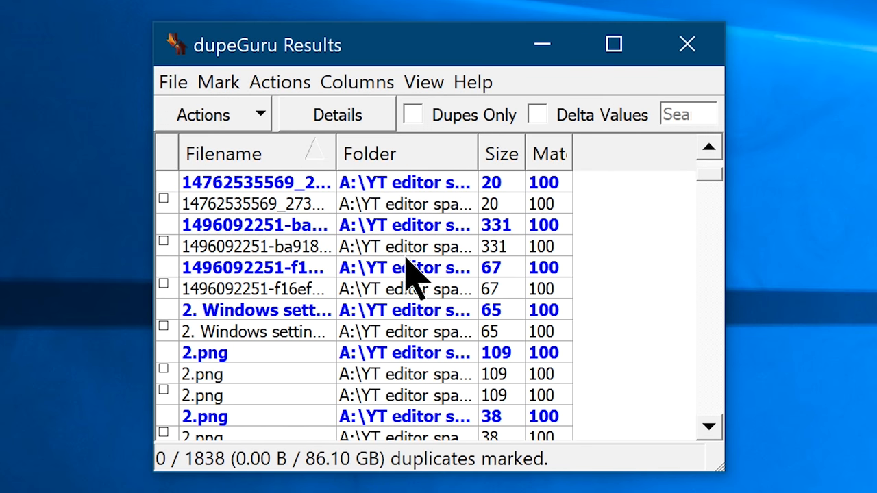
Filter results to Dupes Only and remove one file, leaving 1837 duplicates marked
click(412, 114)
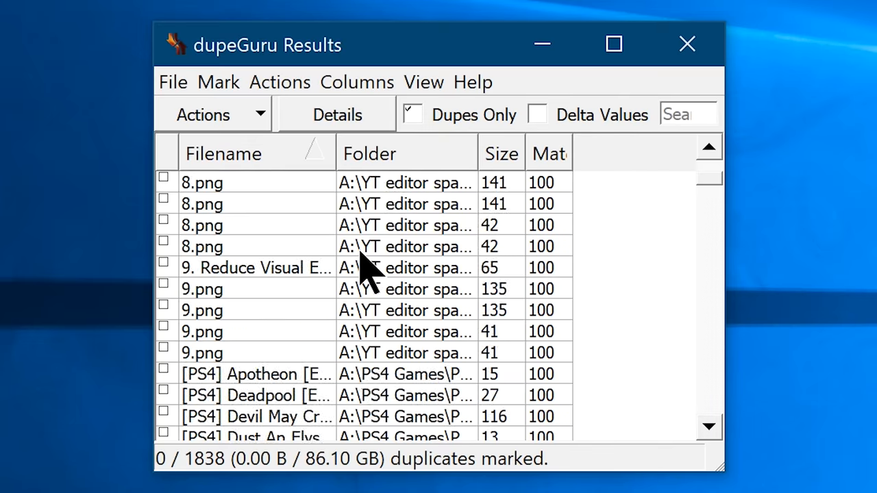
scroll(up, 3)
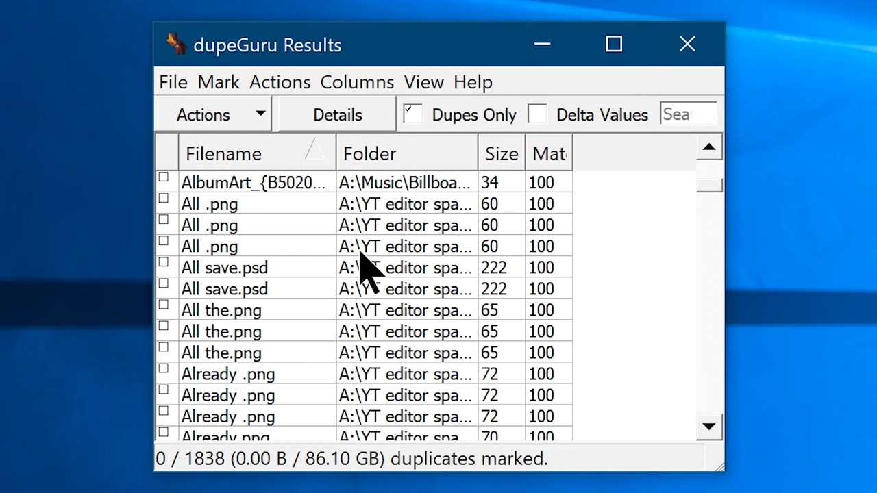
scroll(down, 3)
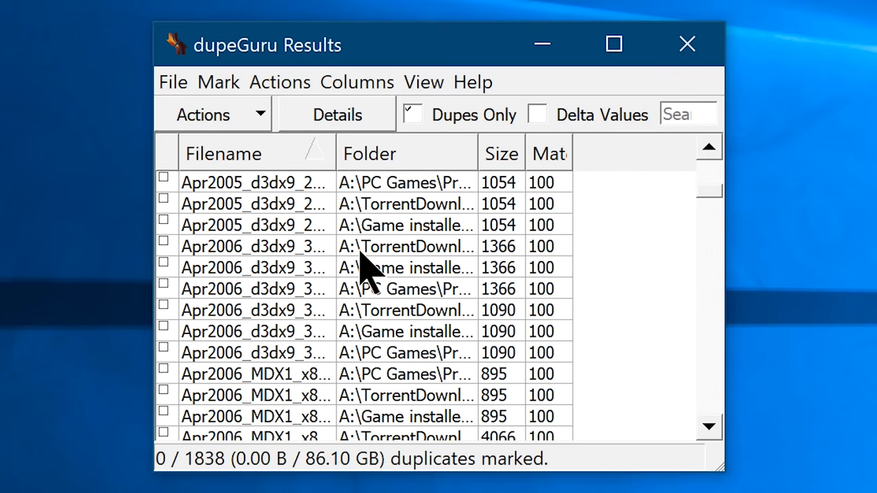
click(363, 246)
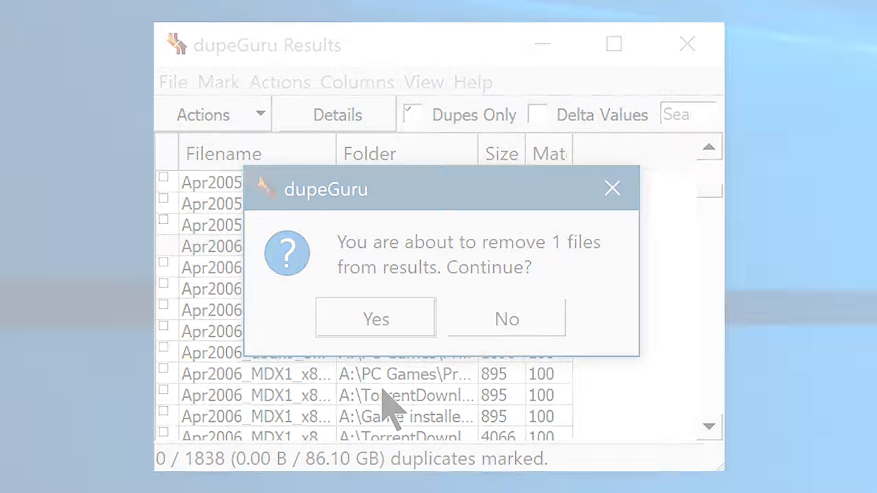
click(376, 319)
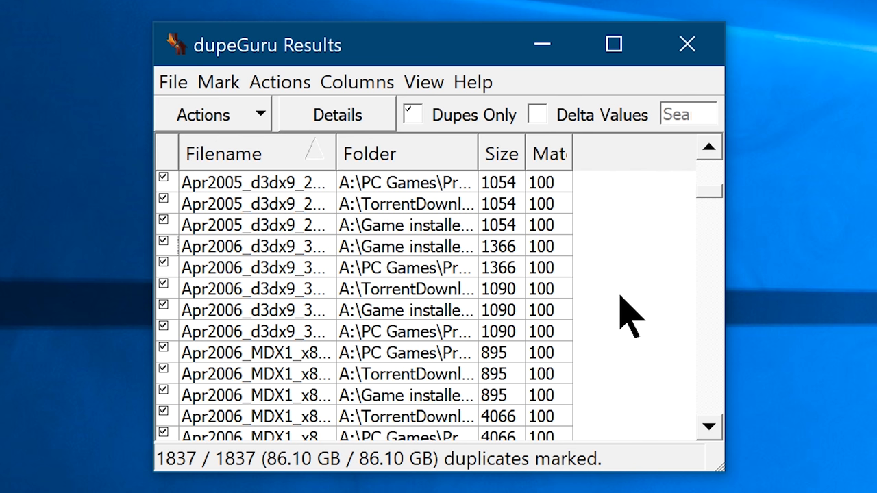
Remove Marked from Results for all 1837 files, confirm, and close dupeGuru
click(213, 115)
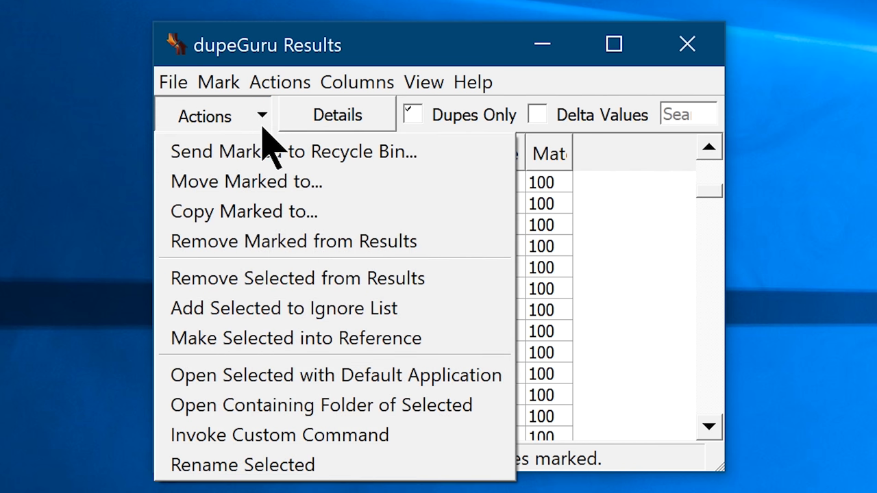
click(292, 241)
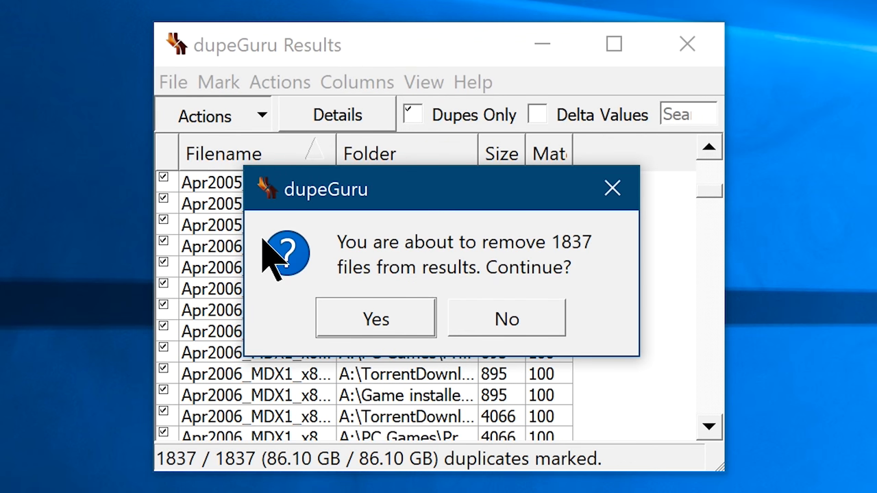
click(375, 318)
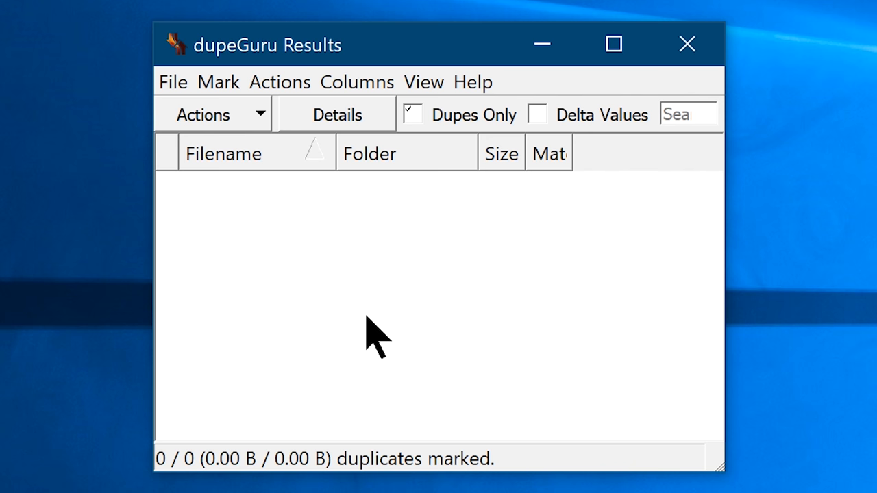
click(687, 44)
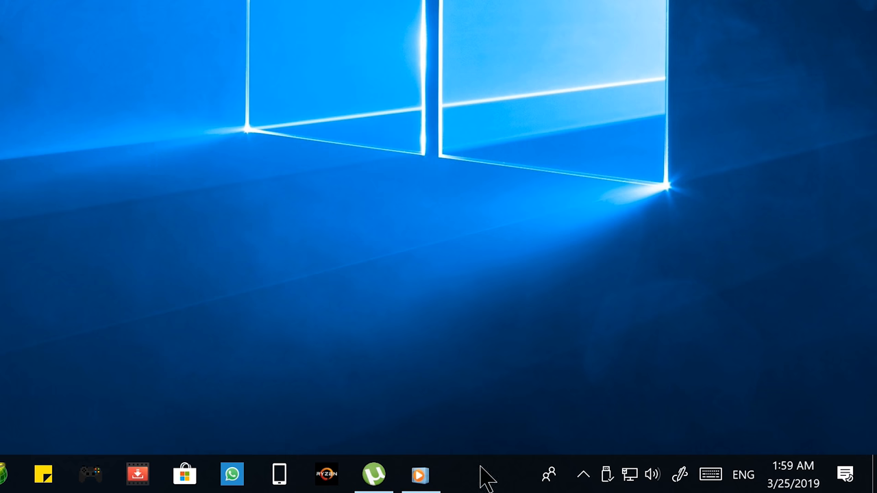
Launch Task Manager from the taskbar's right-click menu
right_click(486, 474)
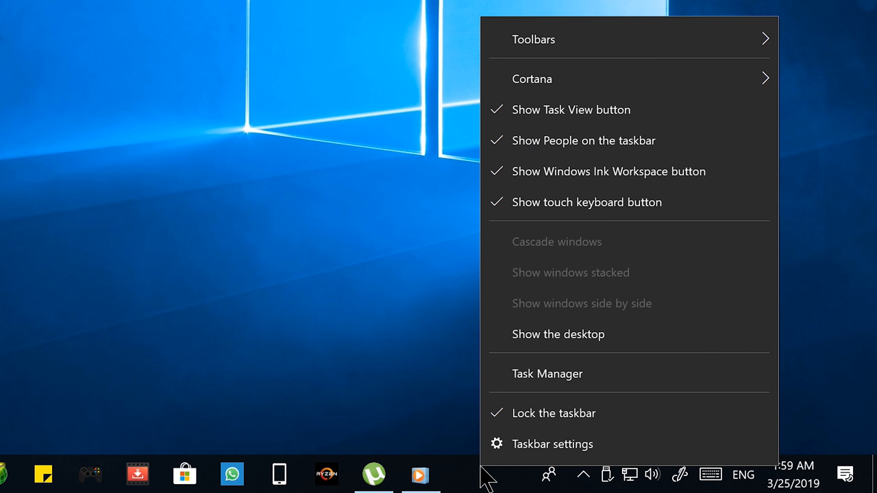
mouse_move(530, 394)
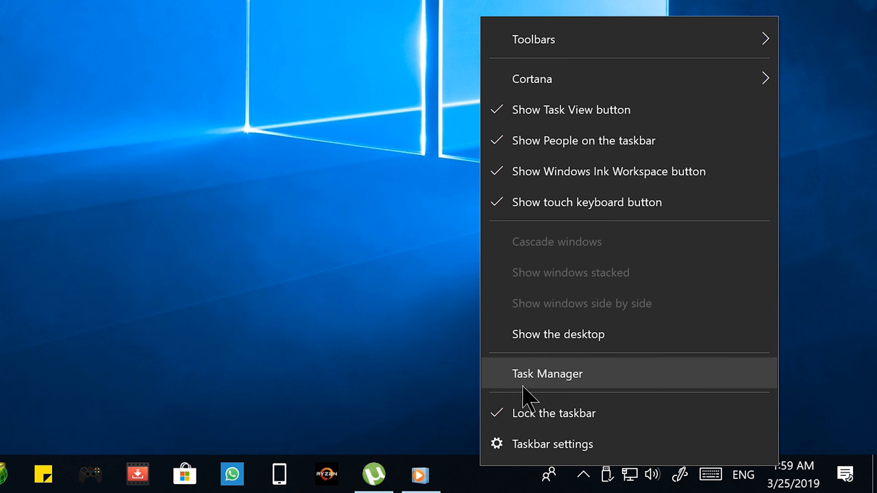
click(547, 373)
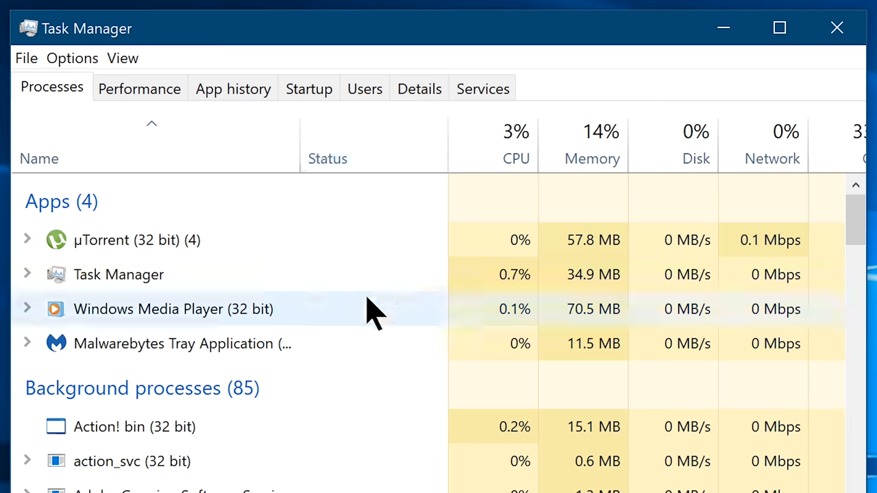
Review the startup apps on the Startup tab and select Windows Security notification
click(309, 88)
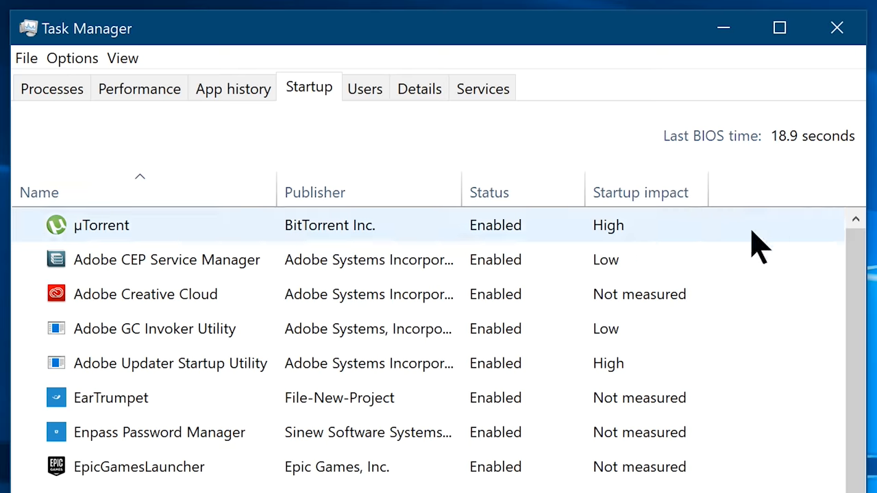
scroll(down, 3)
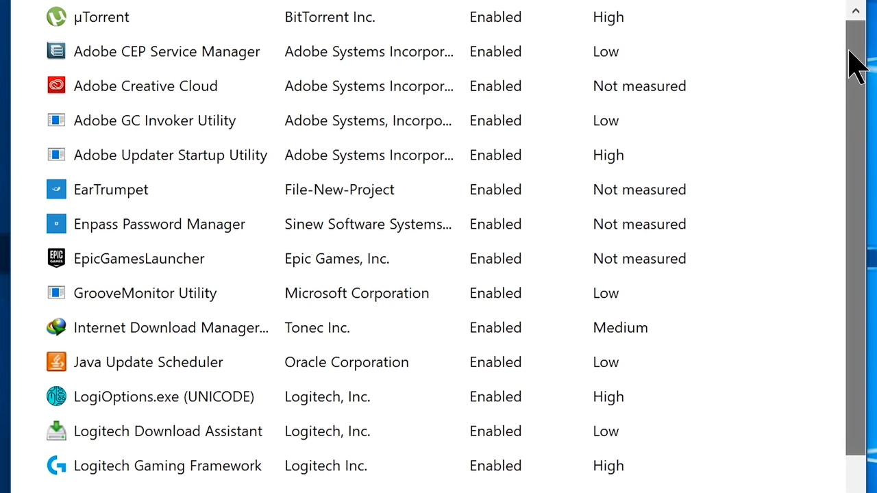
scroll(down, 3)
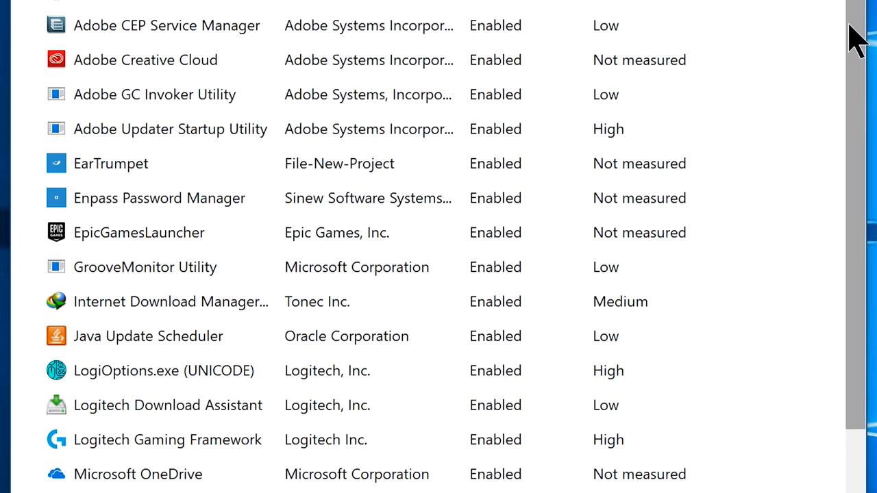
scroll(down, 3)
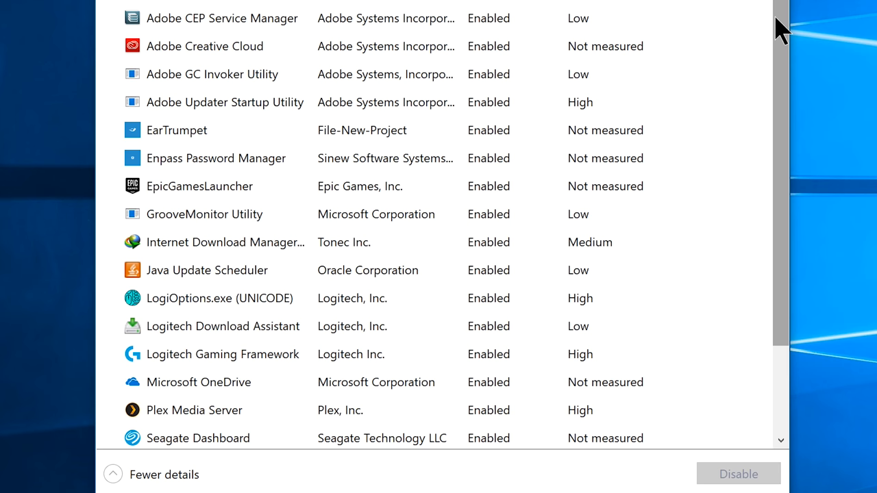
scroll(up, 3)
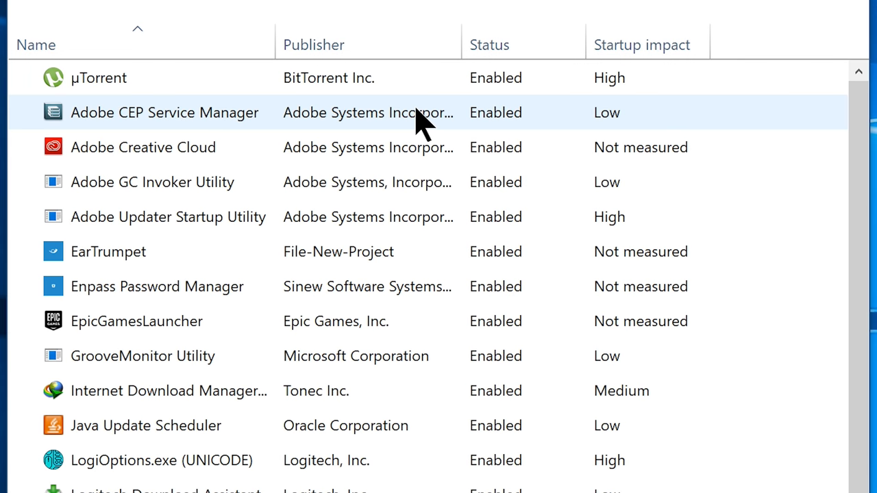
scroll(down, 3)
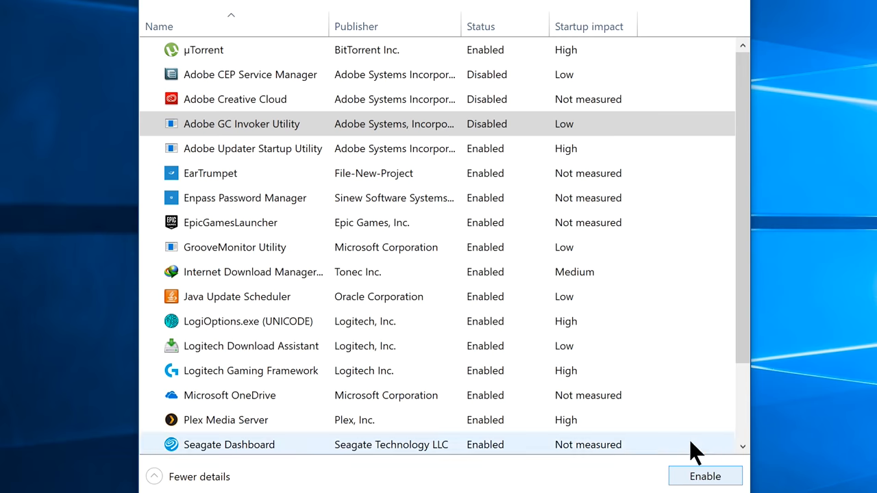
scroll(down, 3)
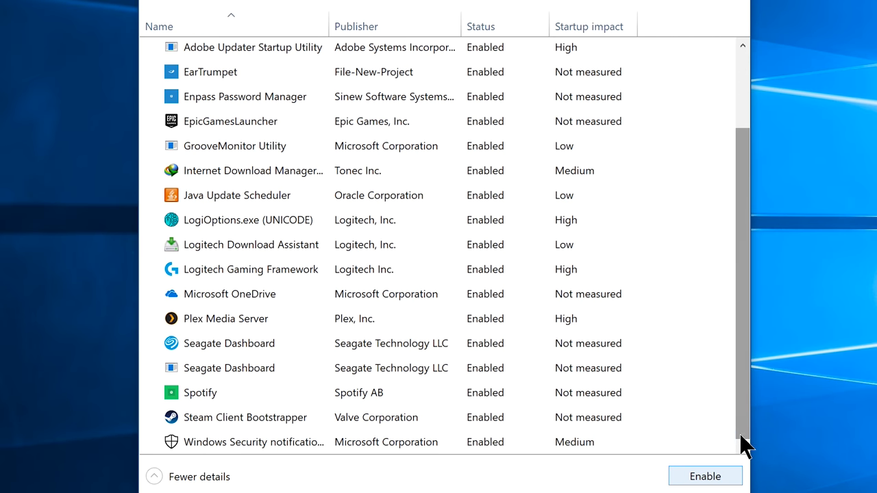
mouse_move(363, 442)
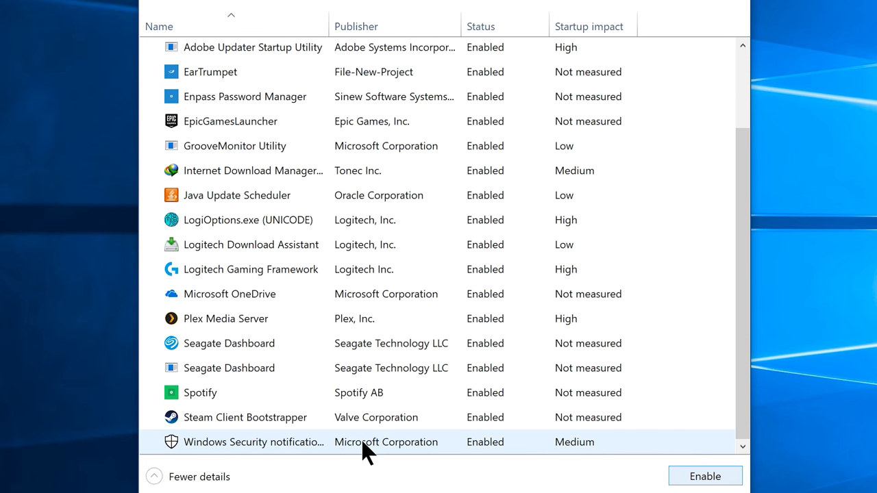
click(384, 442)
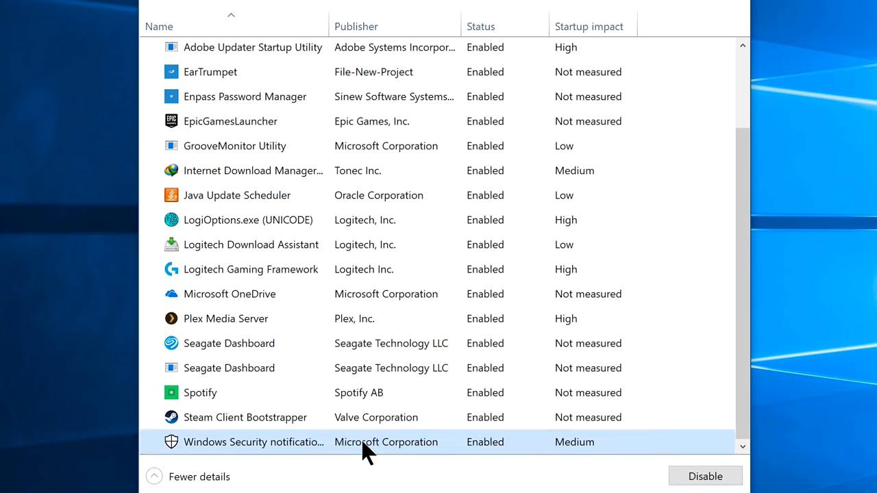